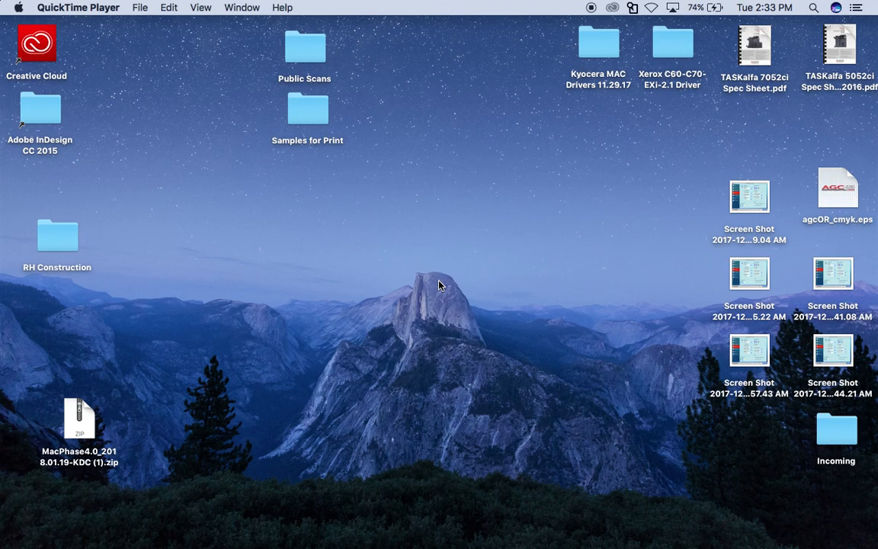
mouse_move(440, 349)
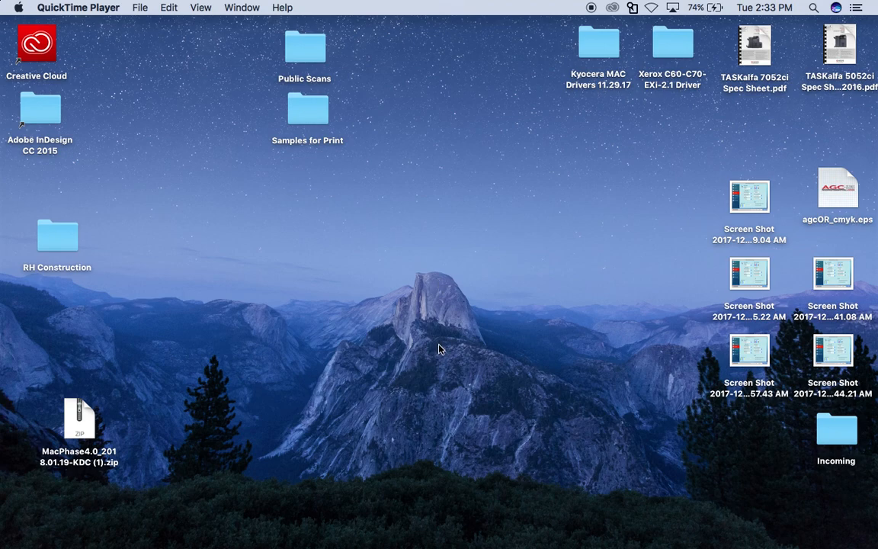
mouse_move(450, 537)
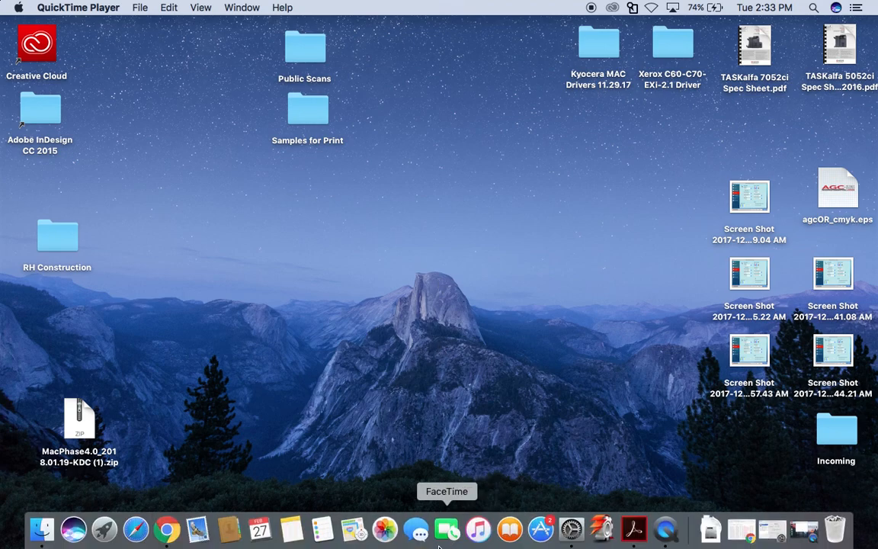
- Bring Google Chrome to the front from the Dock
left_click(163, 525)
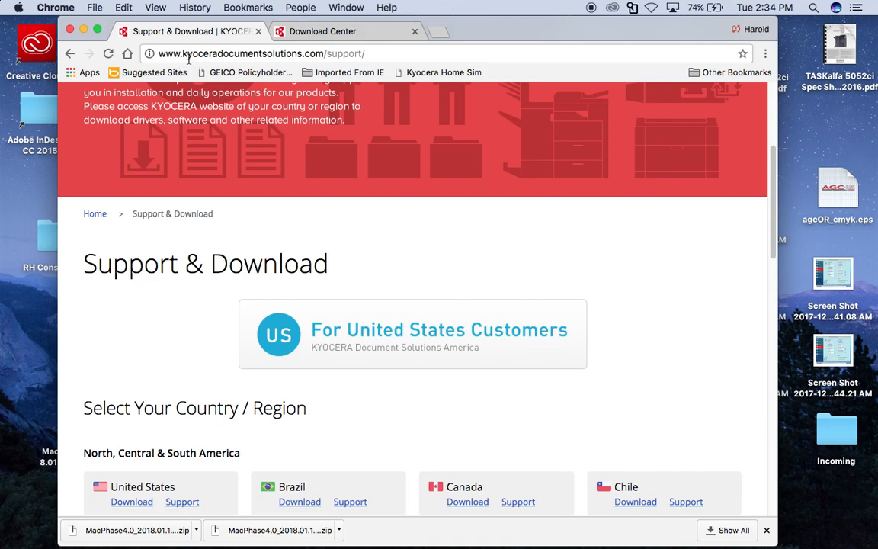
mouse_move(268, 59)
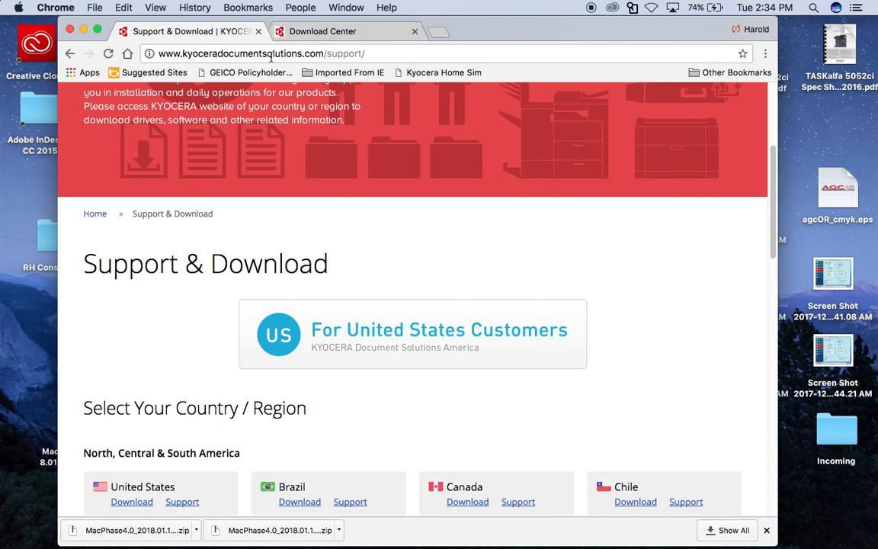
mouse_move(317, 158)
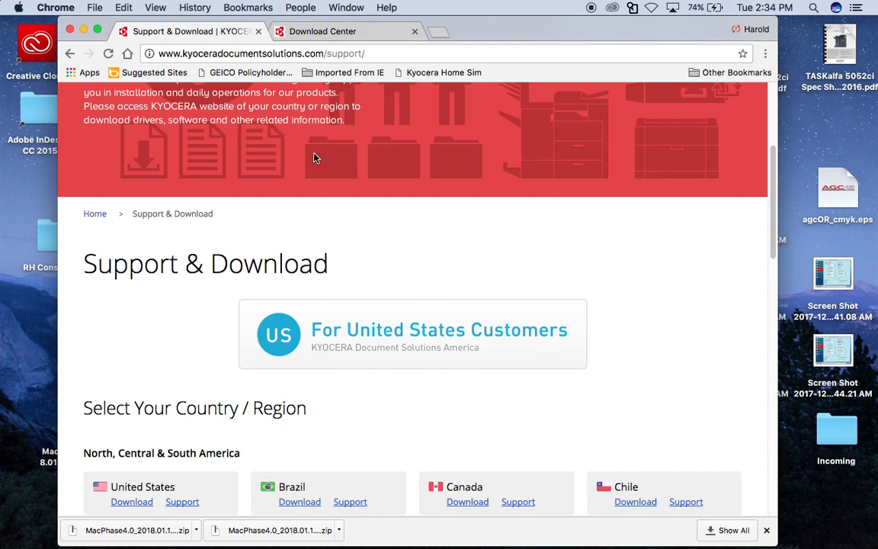
mouse_move(225, 366)
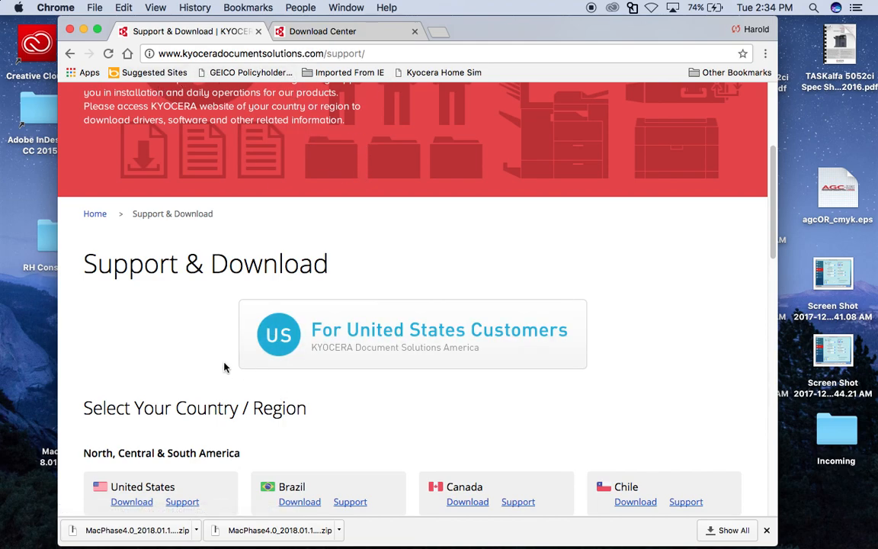
mouse_move(72, 73)
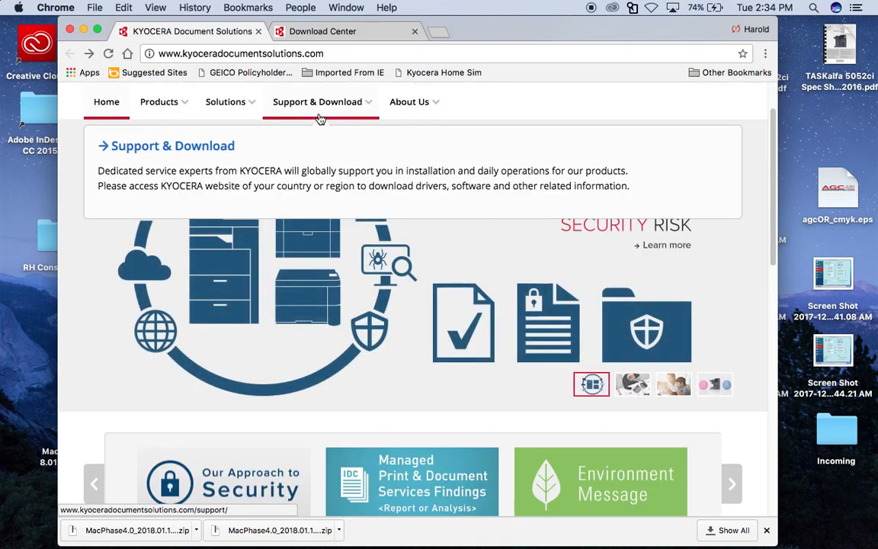
- Open the United States Kyocera Download Center and scroll down to its product search form
left_click(318, 101)
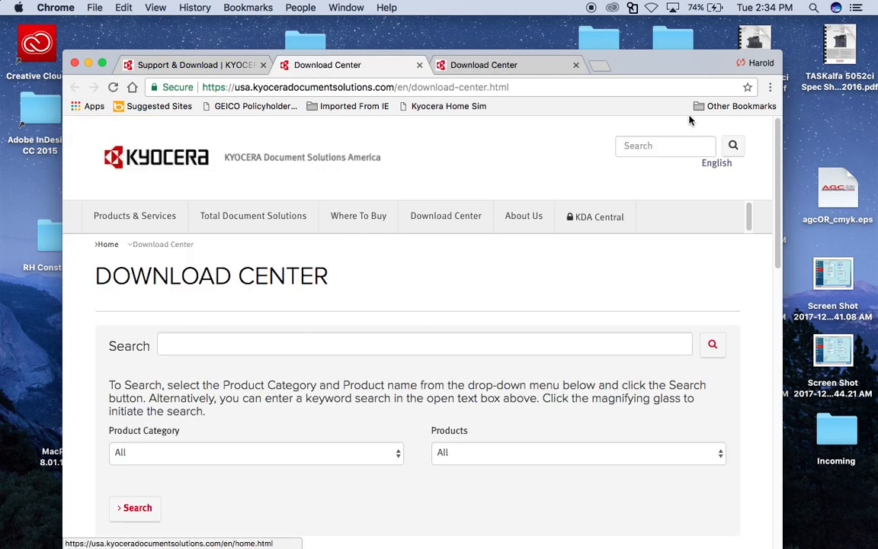
scroll("down", 3)
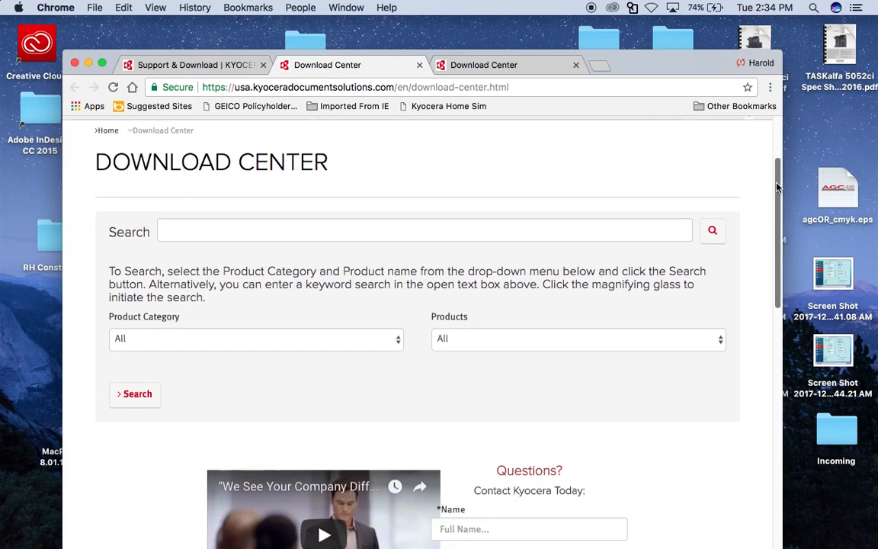
scroll("down", 3)
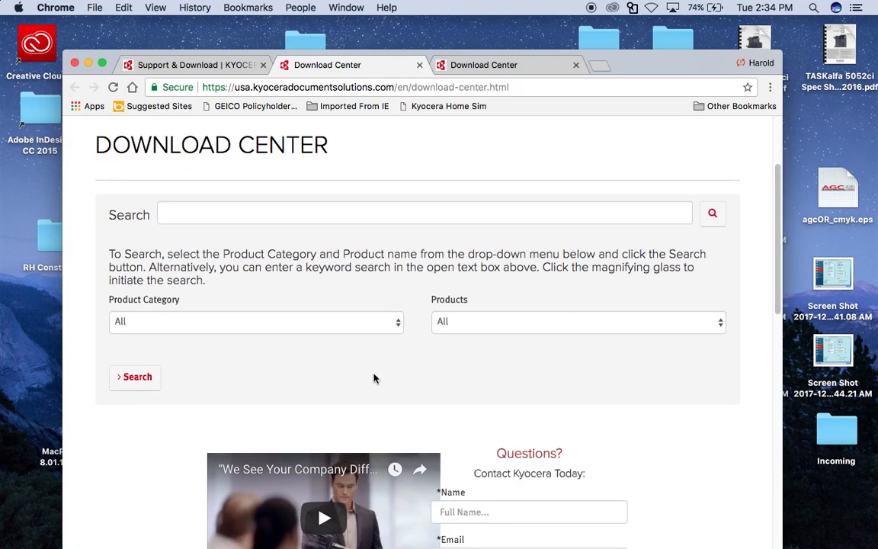
mouse_move(400, 342)
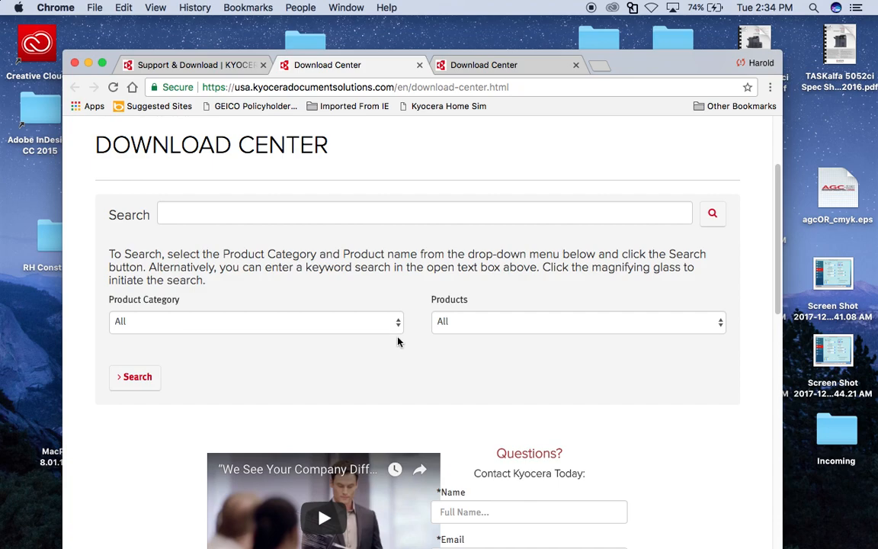
- Choose A3 MFPs - Legacy from the Product Category drop-down
left_click(256, 321)
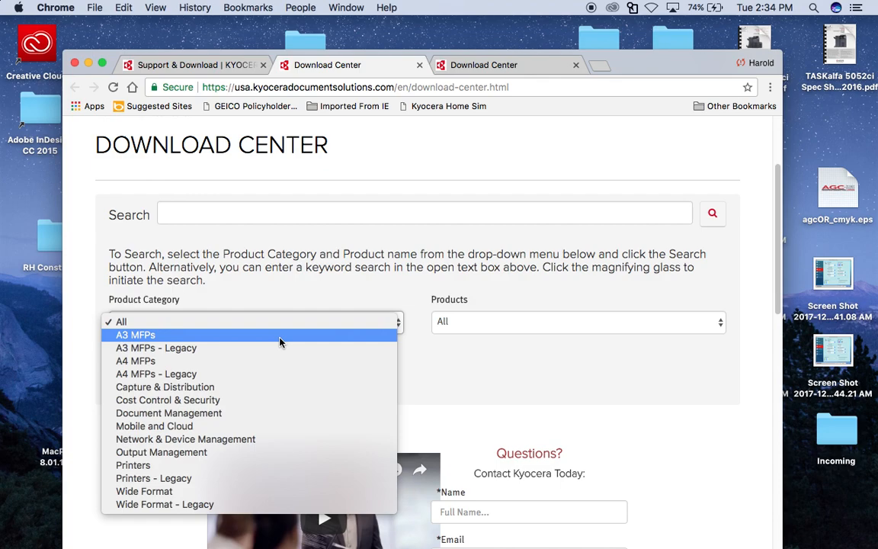
mouse_move(210, 360)
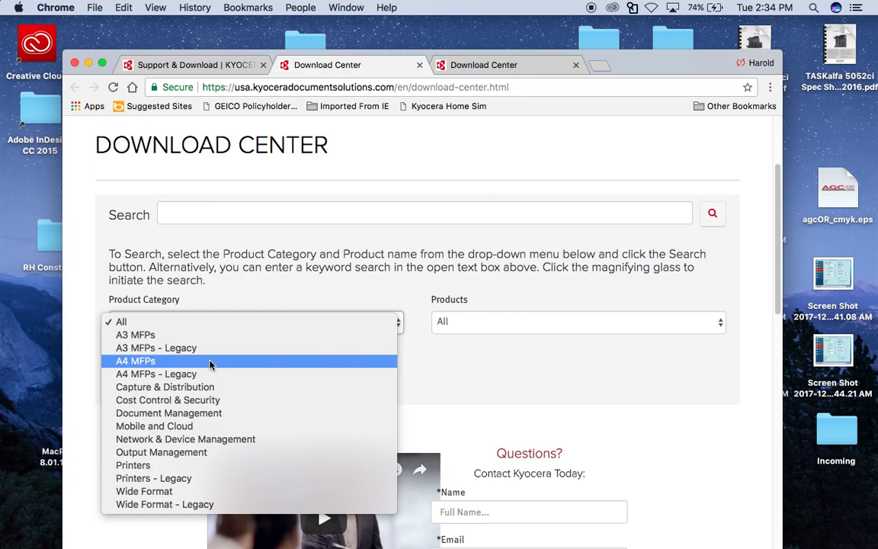
mouse_move(191, 334)
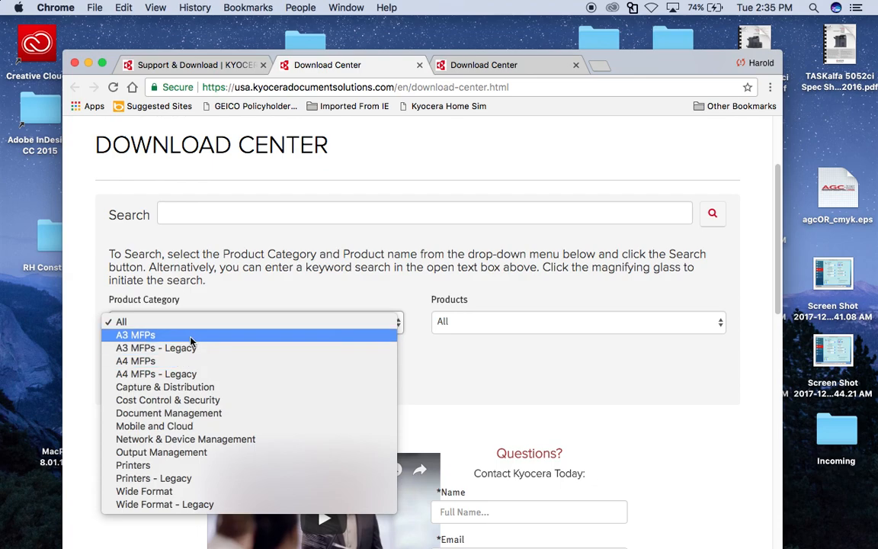
mouse_move(183, 336)
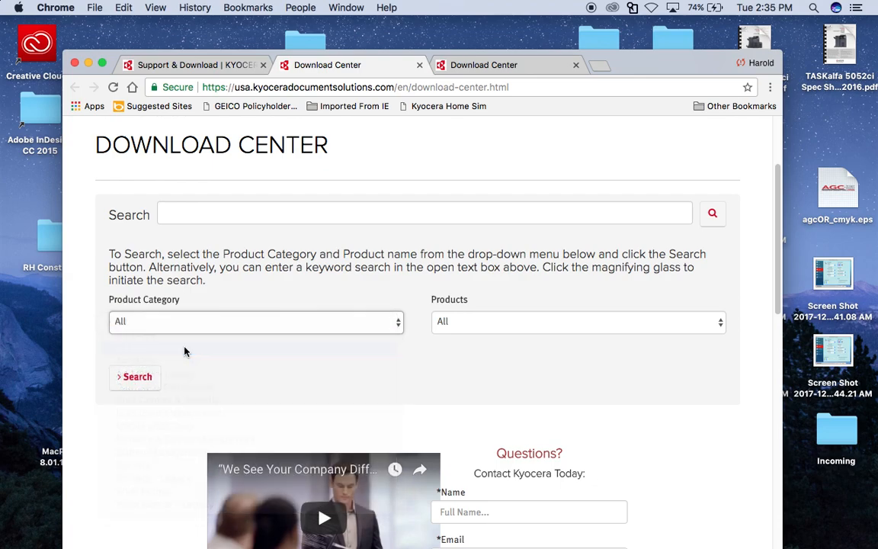
left_click(255, 322)
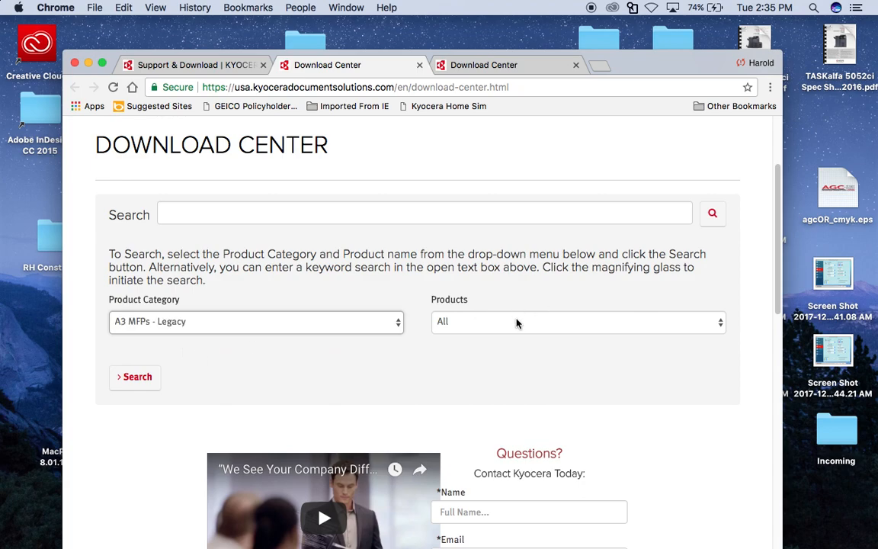
mouse_move(683, 324)
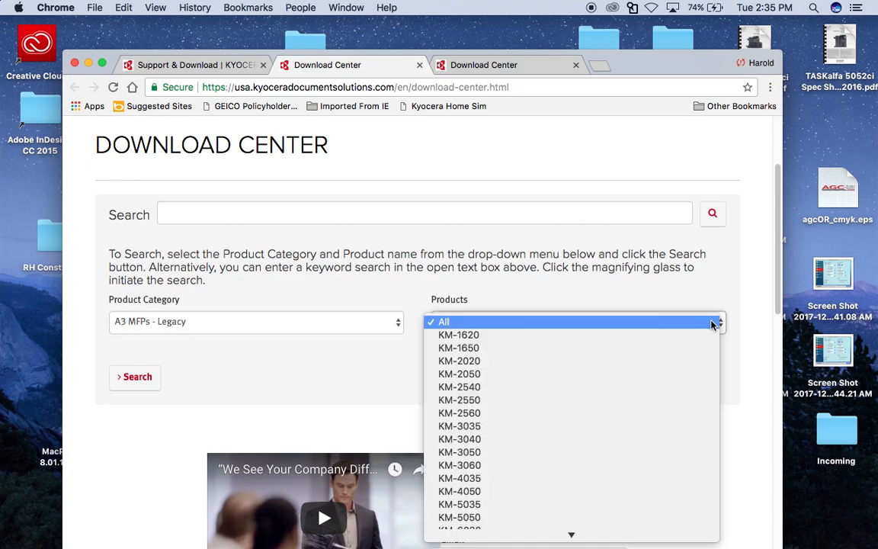
- Select TASKalfa 6550ci from the Products list
scroll("down", 3)
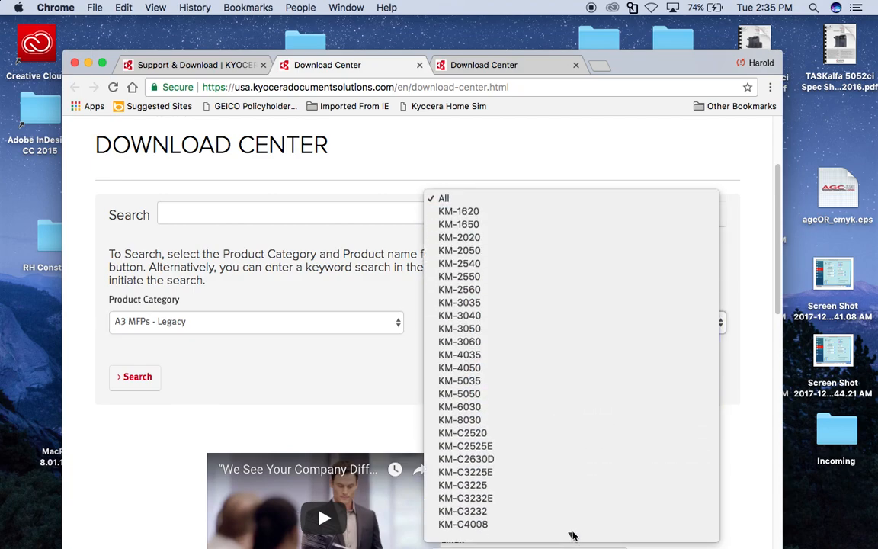
scroll("down", 3)
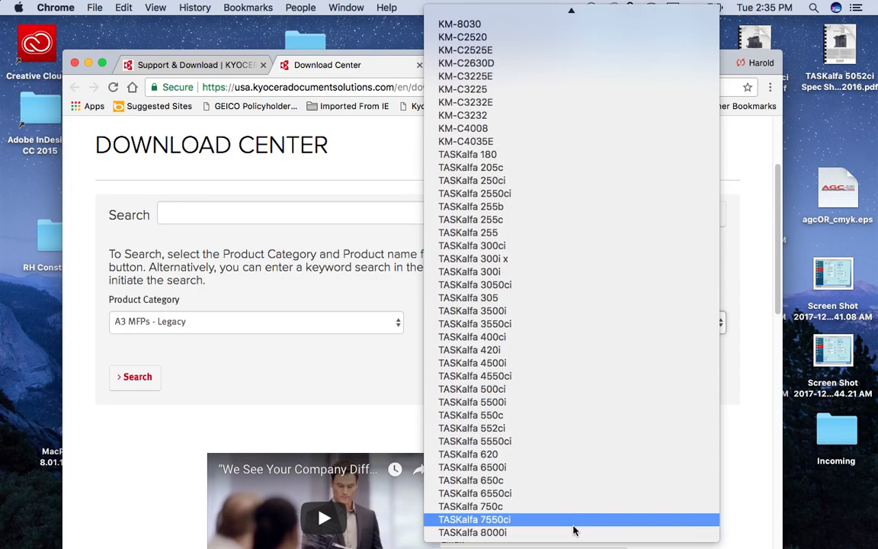
mouse_move(548, 501)
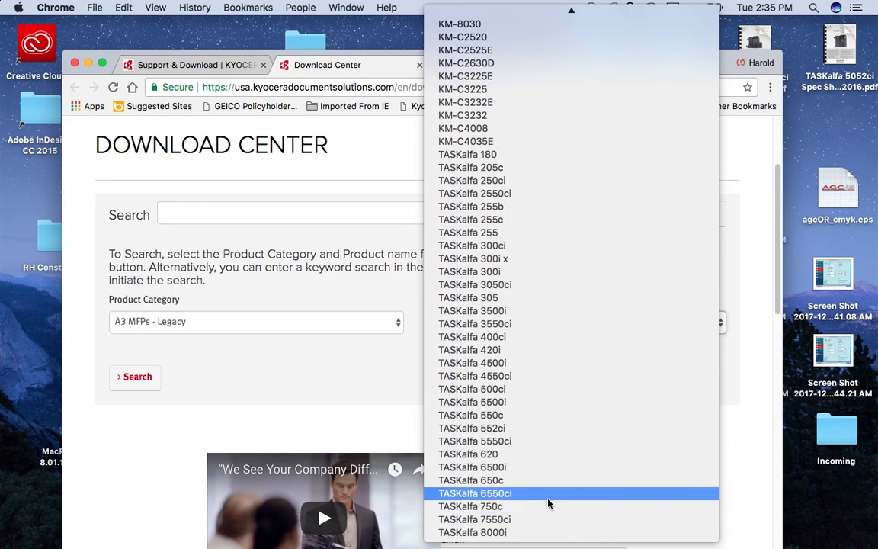
left_click(471, 493)
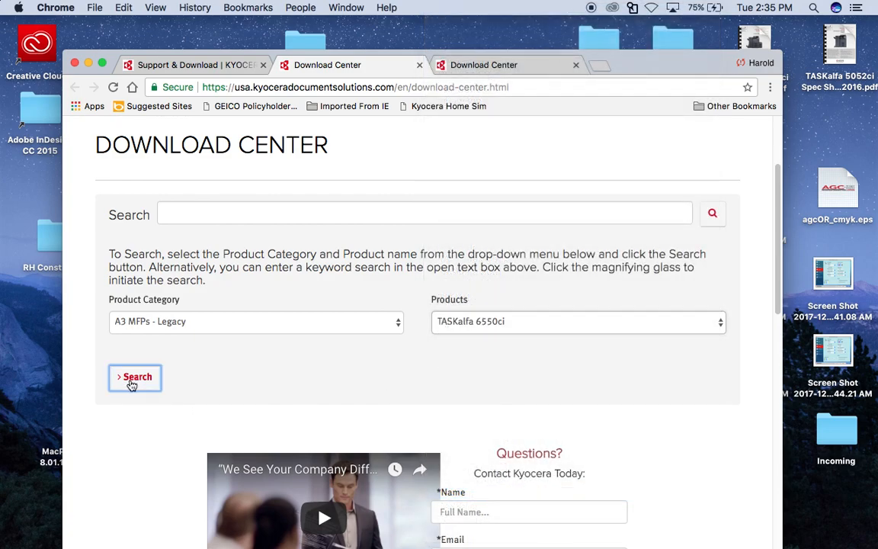
- Search TASKalfa 6550ci downloads and download the MacPhase4.0 Mac driver v4.0.2018.01.19 zip
left_click(135, 377)
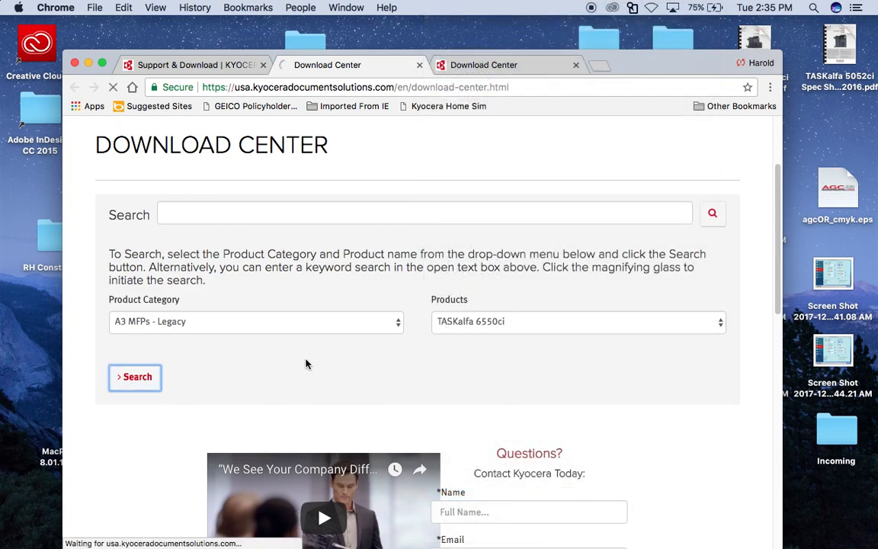
left_click(134, 378)
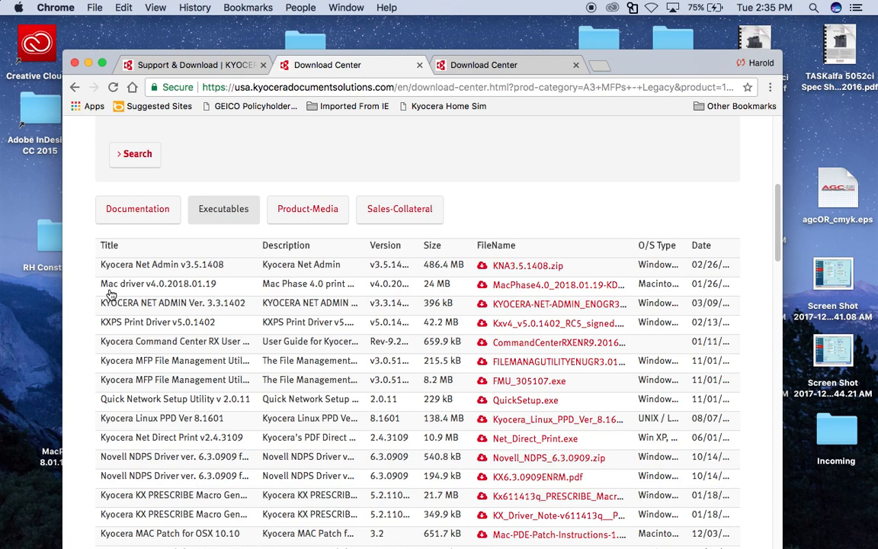
mouse_move(111, 291)
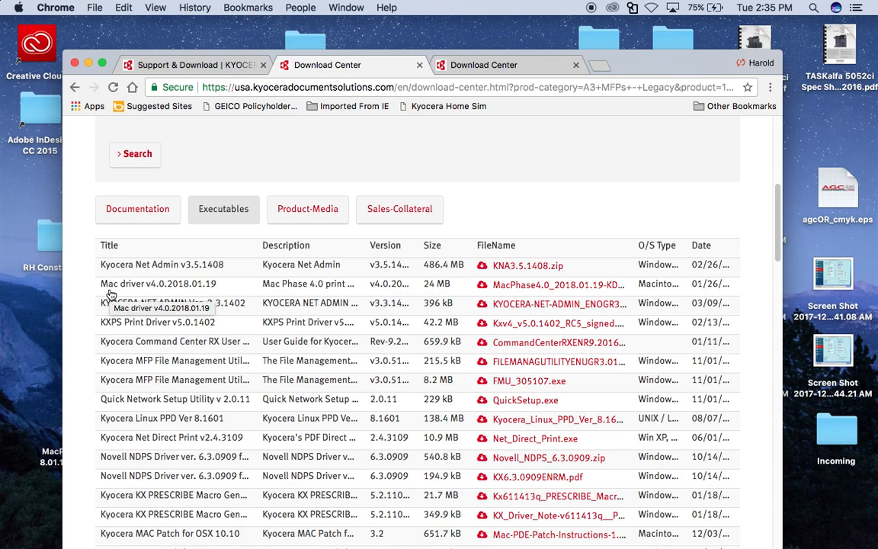
mouse_move(426, 289)
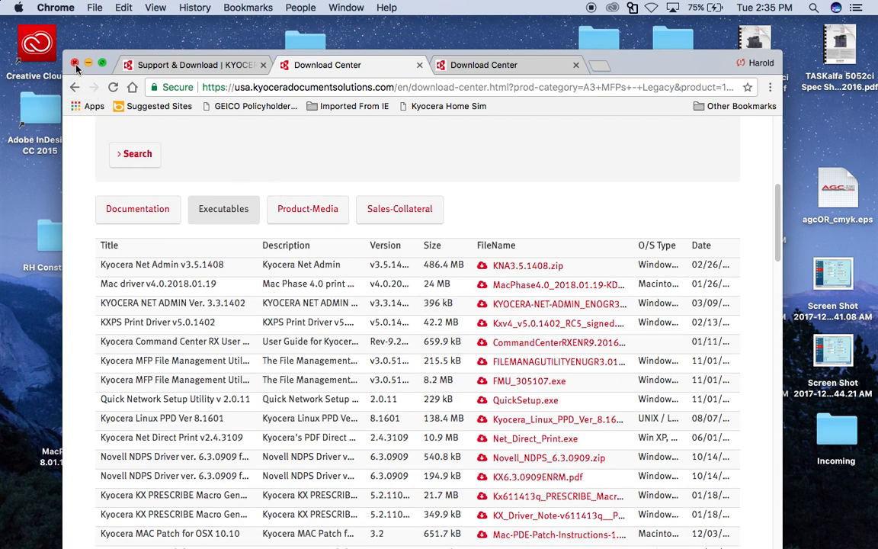
mouse_move(85, 66)
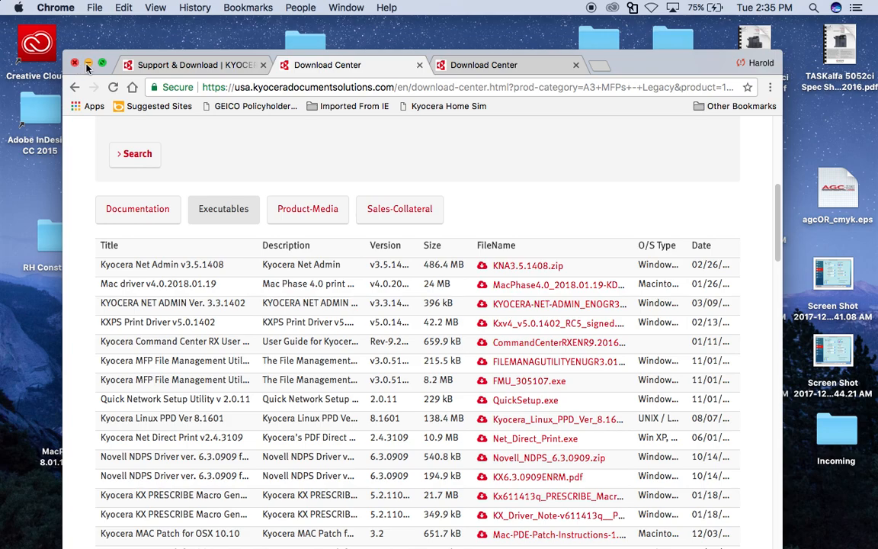
- Minimize Chrome and extract the MacPhase4.0 driver zip on the desktop
left_click(77, 59)
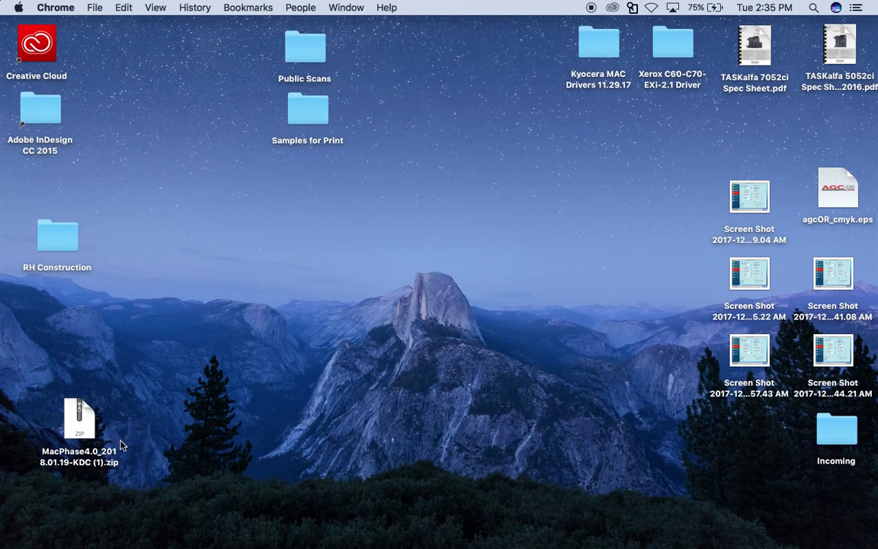
mouse_move(86, 434)
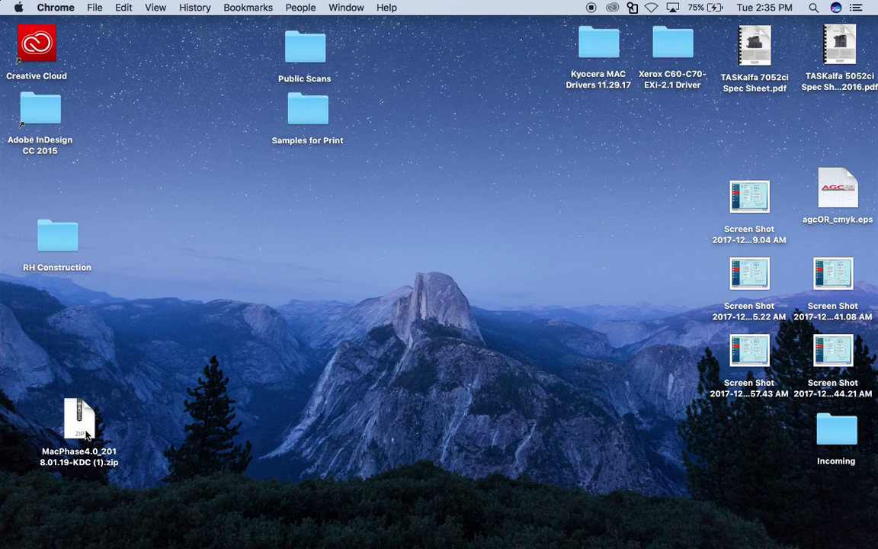
double_click(79, 420)
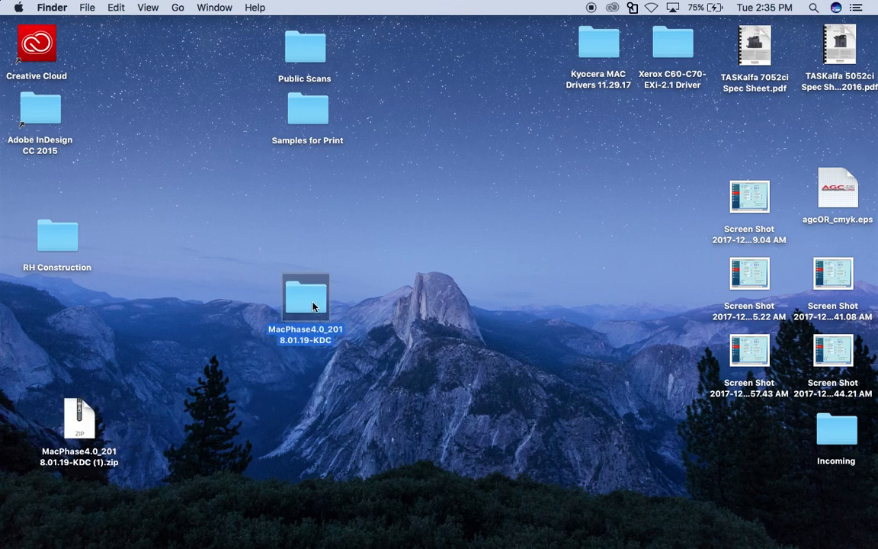
mouse_move(322, 302)
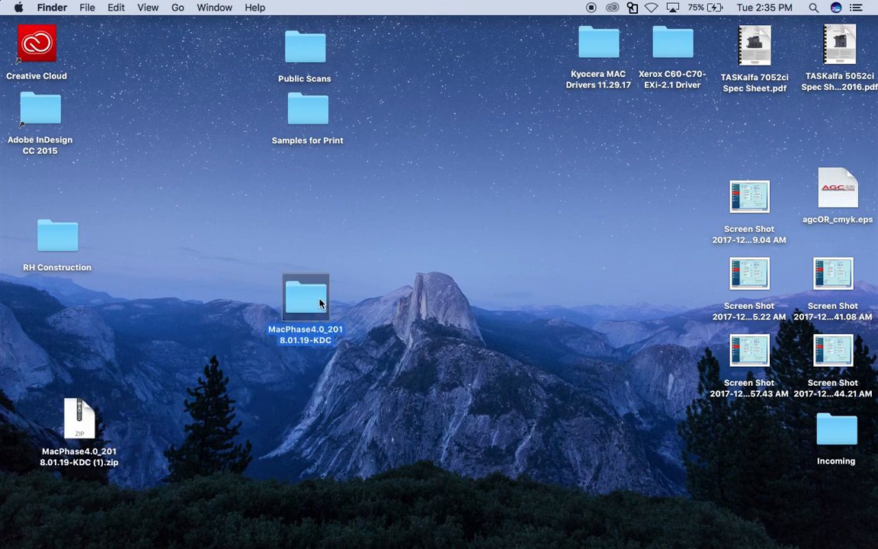
- Open the MacPhase4.0_2018.01.19-KDC folder and launch the Kyocera OS X 10.8+ Web build package
double_click(306, 302)
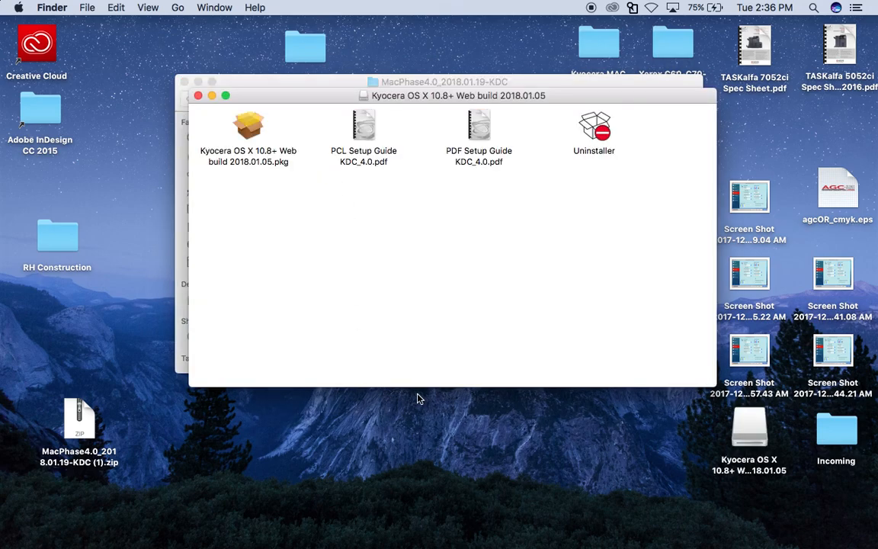
mouse_move(405, 171)
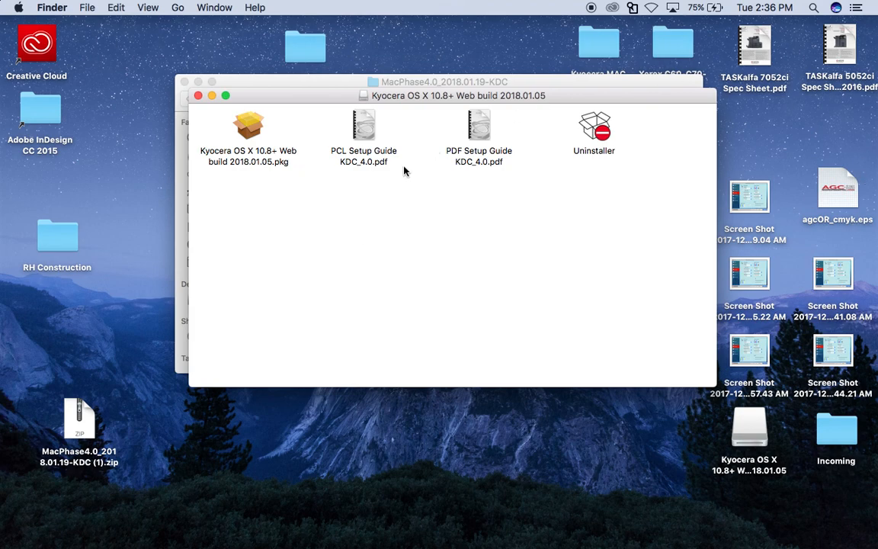
mouse_move(257, 156)
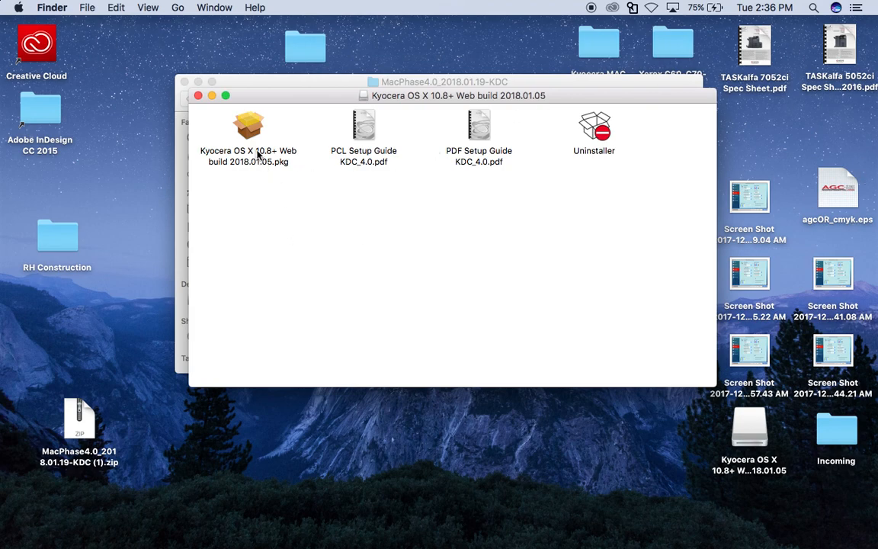
left_click(247, 126)
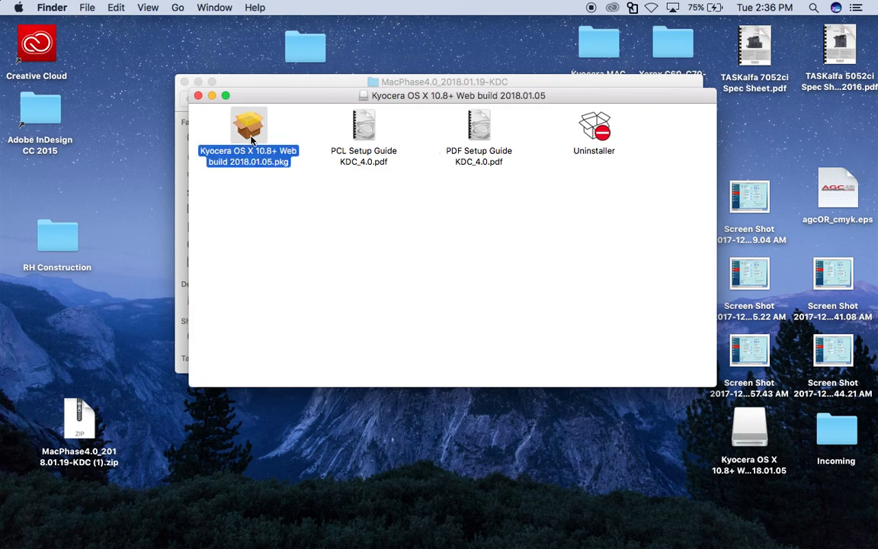
double_click(248, 125)
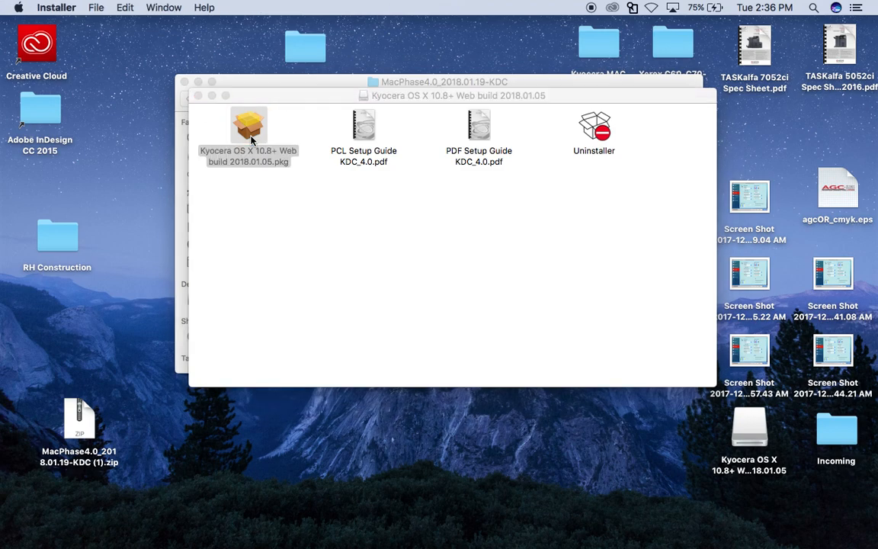
- Advance the Kyocera installer past Introduction, Read Me and License, then start the standard install
double_click(248, 124)
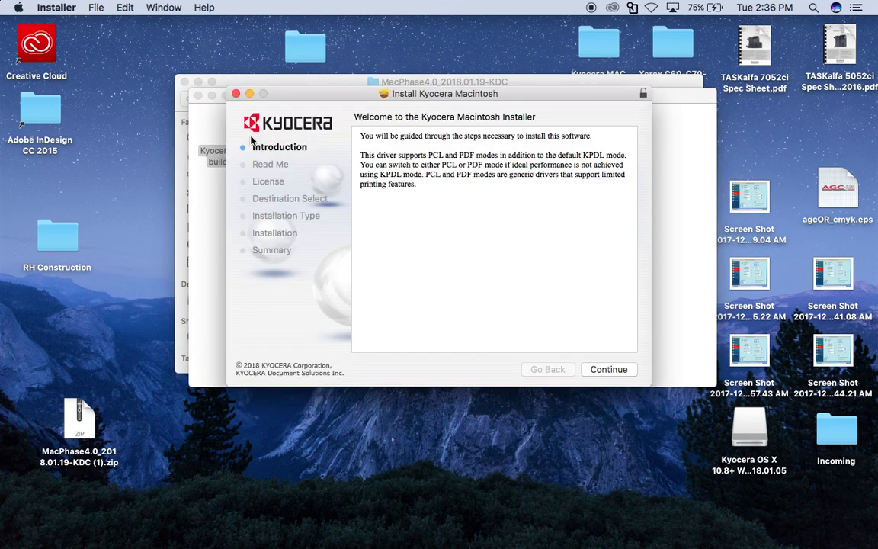
left_click(608, 370)
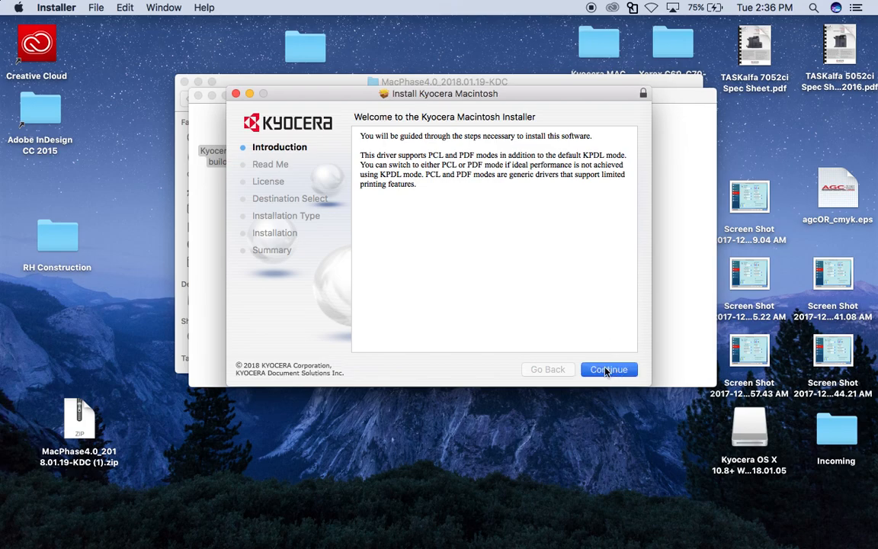
left_click(609, 369)
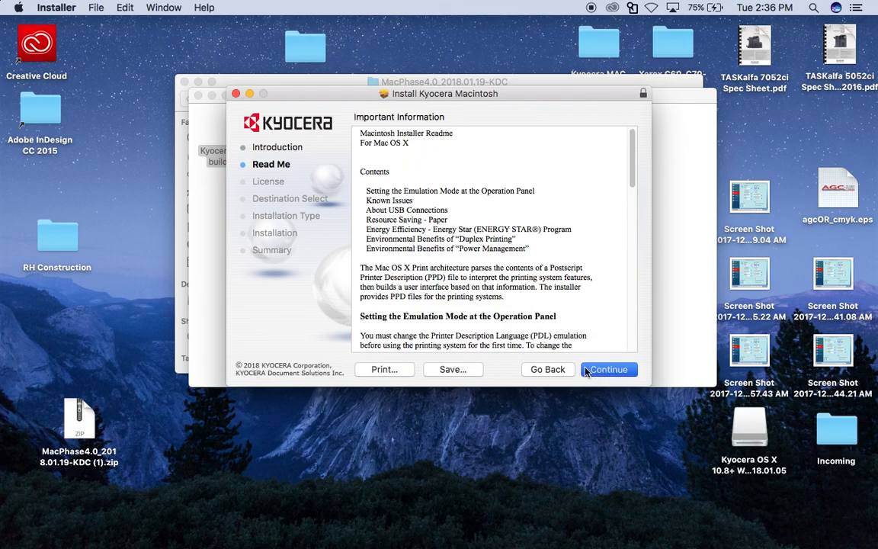
left_click(609, 369)
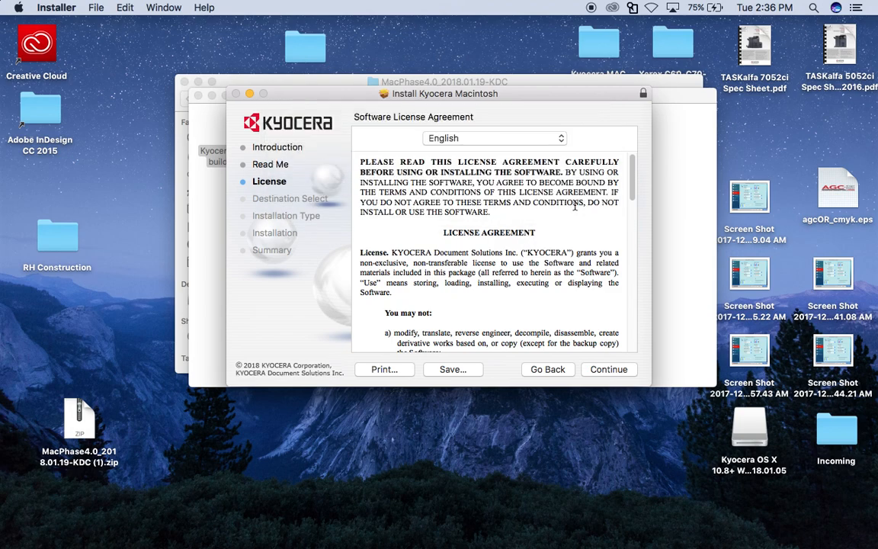
left_click(609, 369)
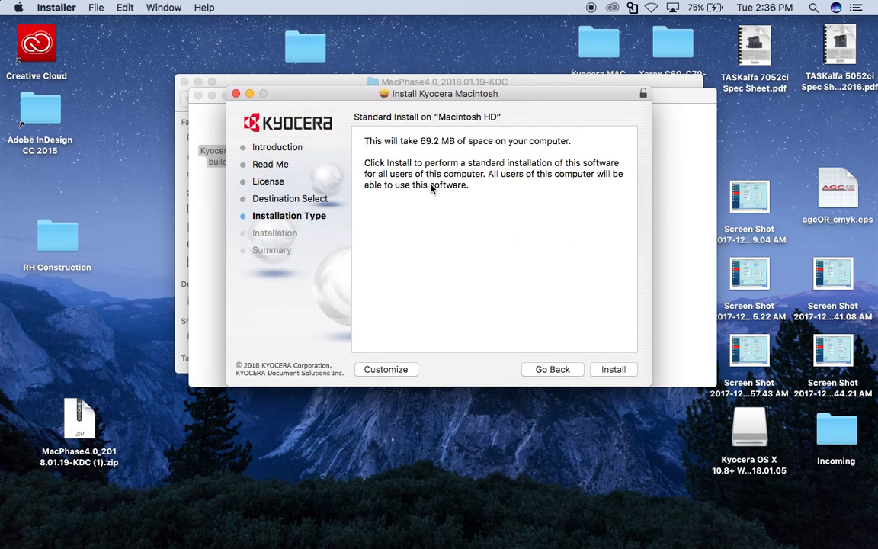
mouse_move(605, 369)
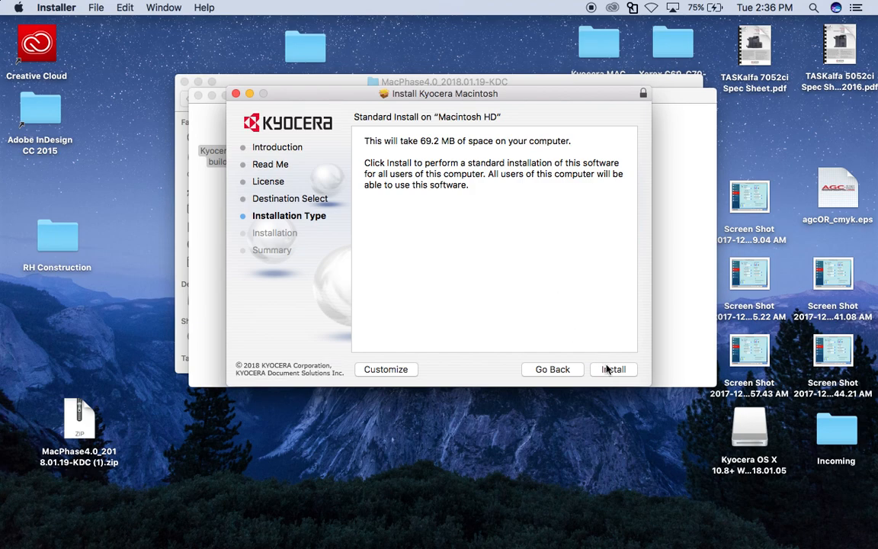
left_click(613, 369)
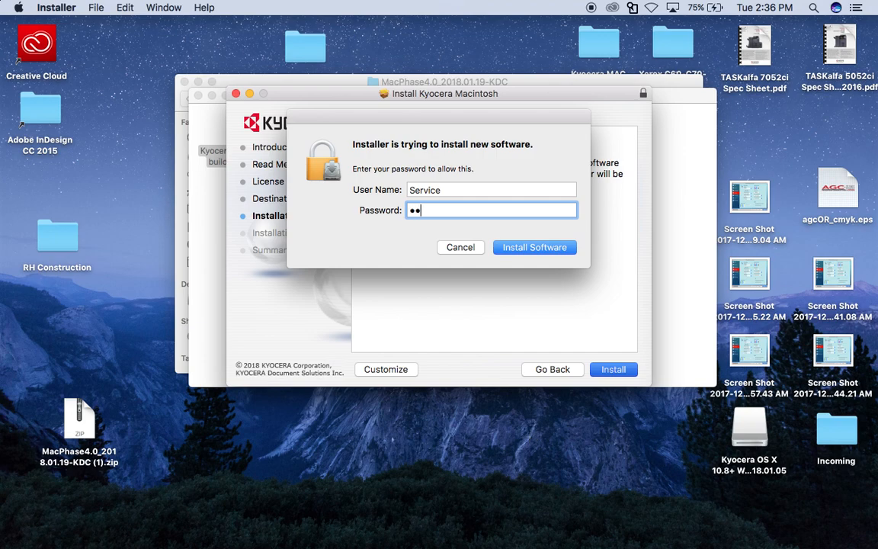
- Enter the administrator password and confirm with Install Software
type("••")
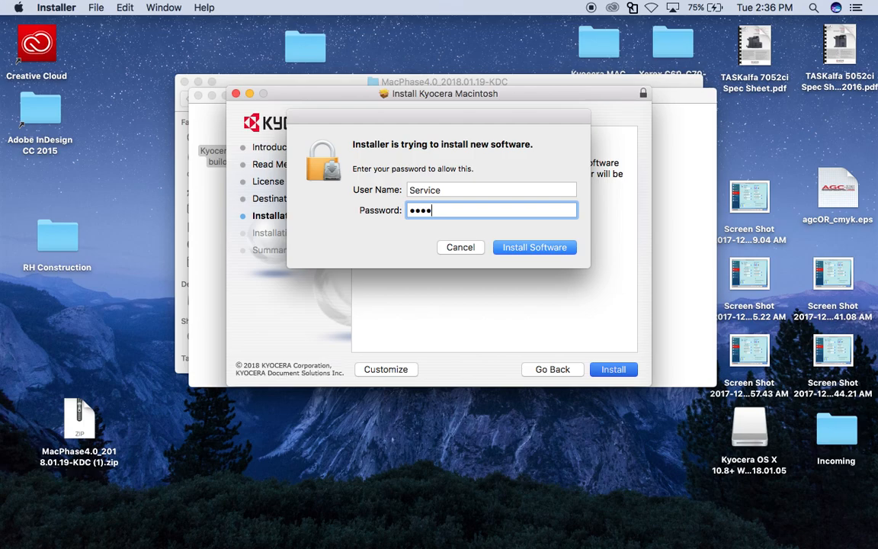
type("••••••")
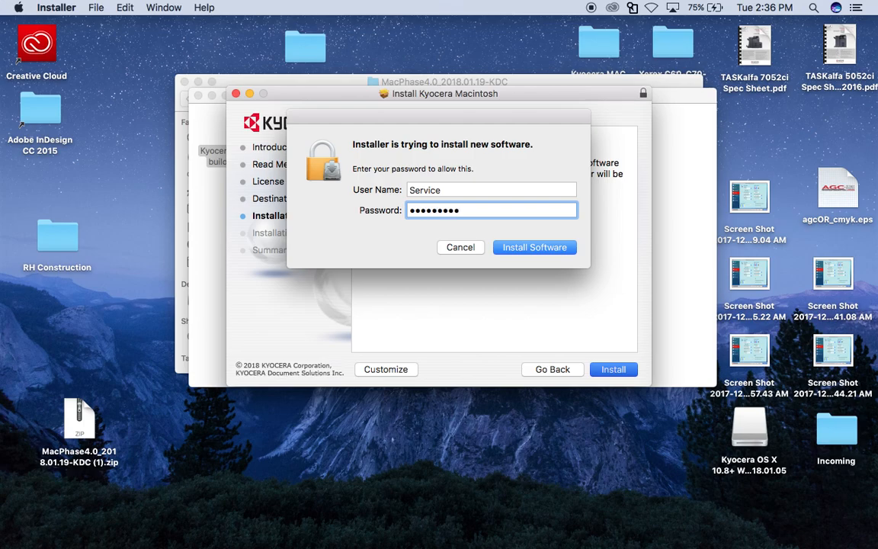
left_click(534, 247)
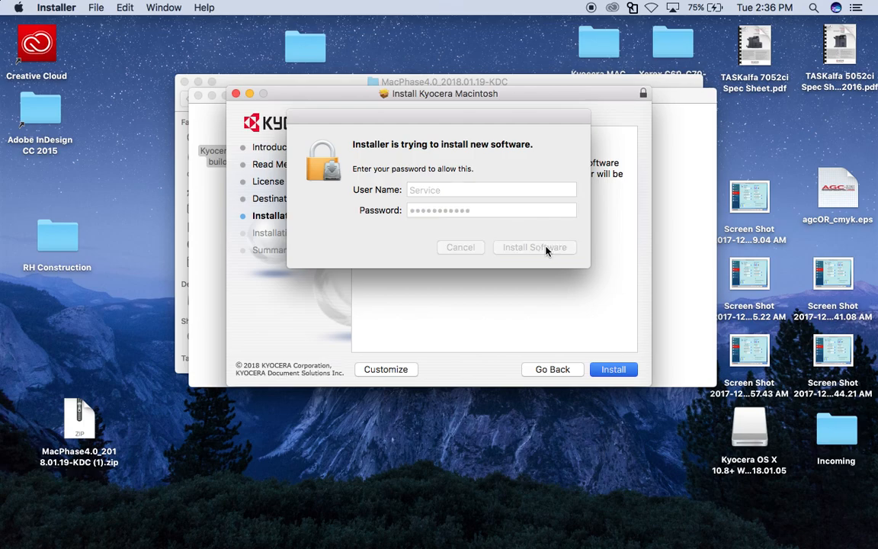
- Close the Installer after the successful install and close the MacPhase4.0 Finder window
left_click(534, 247)
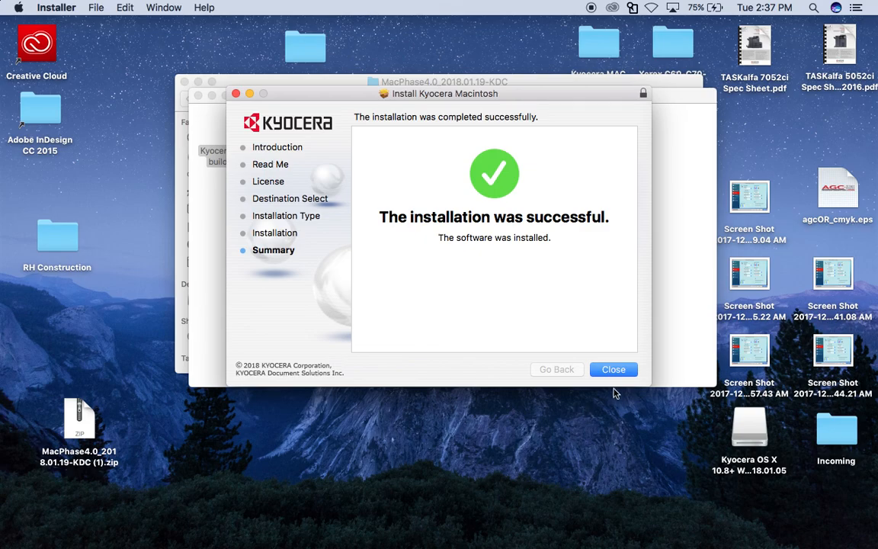
left_click(613, 368)
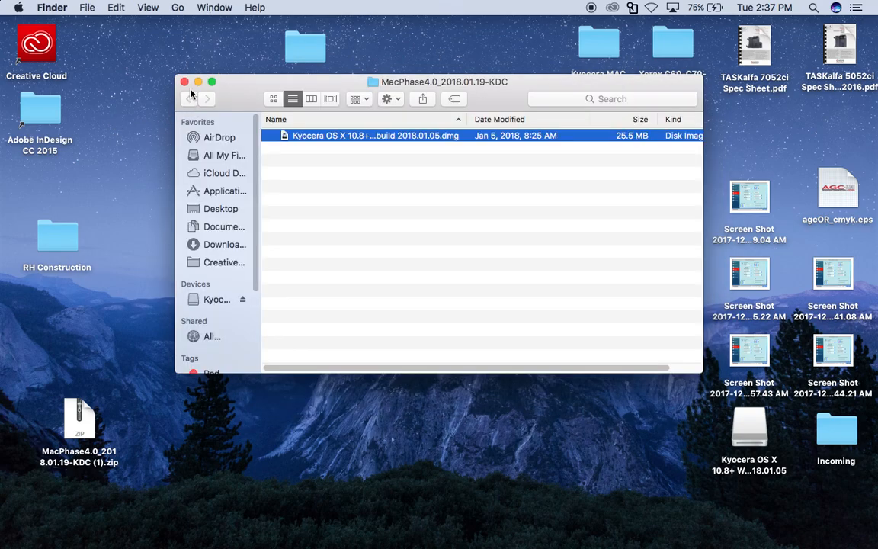
left_click(184, 87)
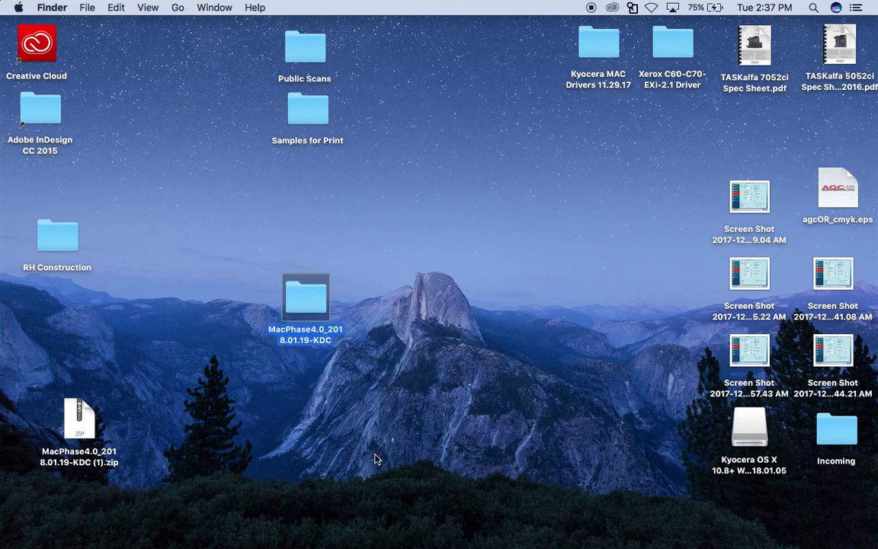
mouse_move(582, 537)
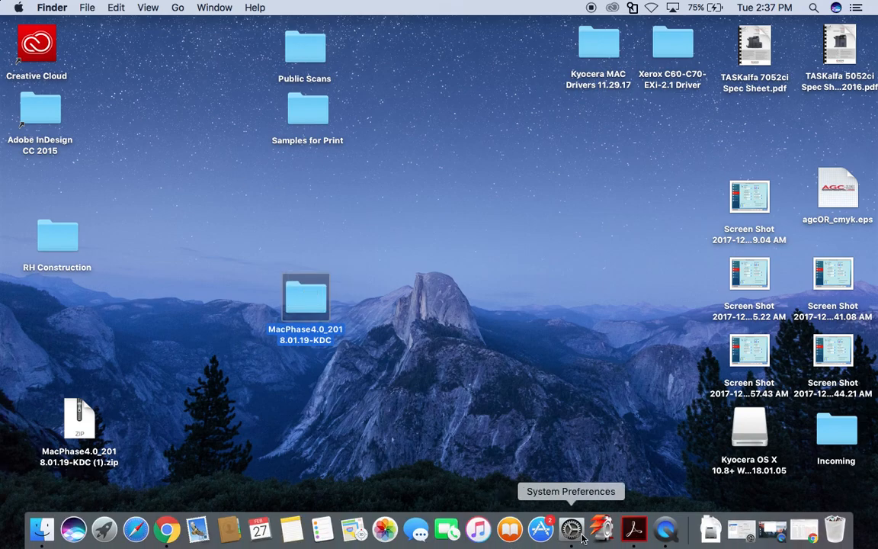
- Start adding a printer so nearby Bonjour printers like the HP Color LaserJet M553 appear
left_click(566, 536)
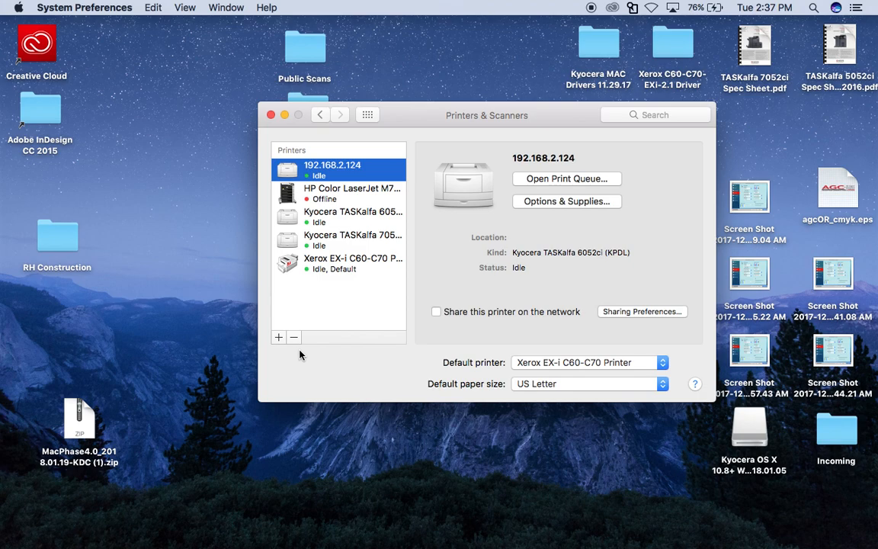
mouse_move(326, 327)
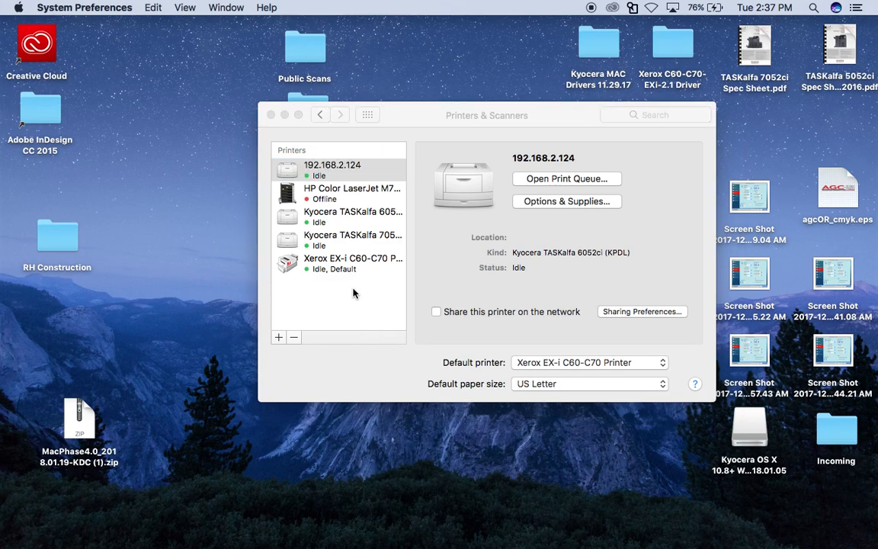
left_click(278, 336)
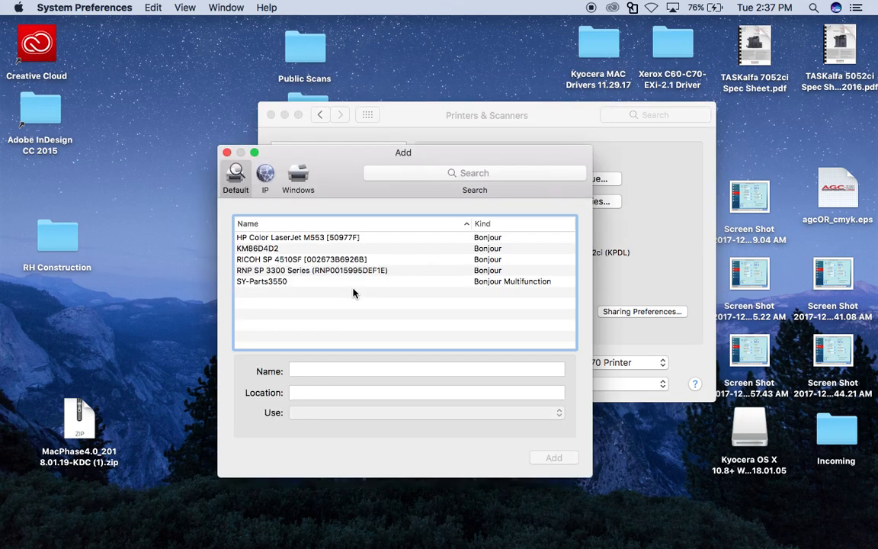
mouse_move(291, 288)
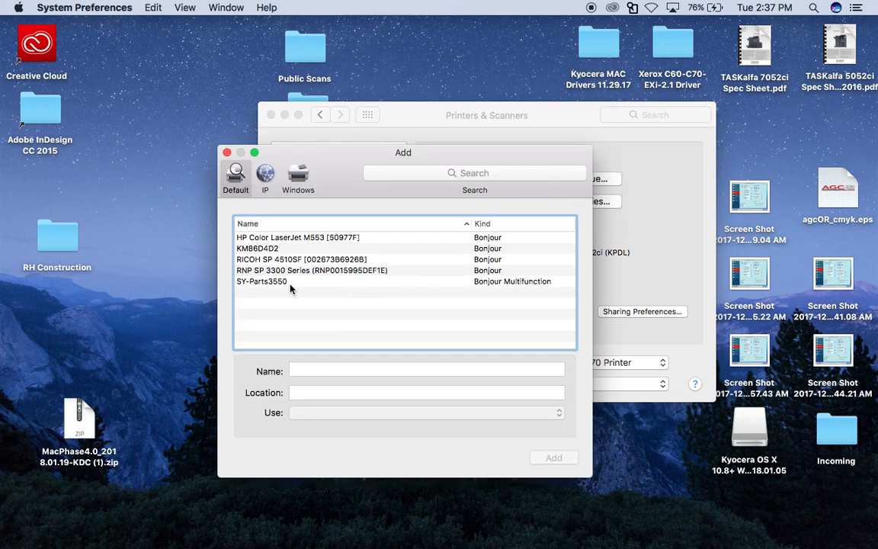
mouse_move(295, 289)
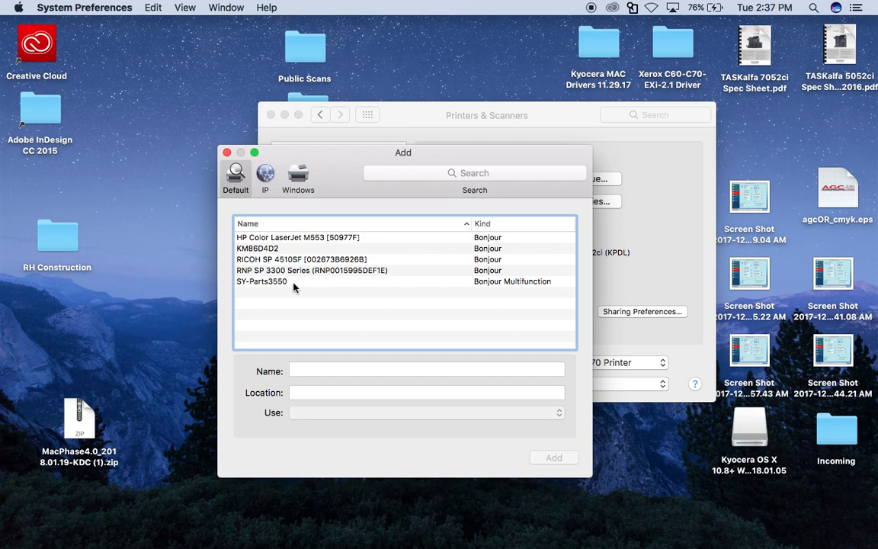
mouse_move(278, 287)
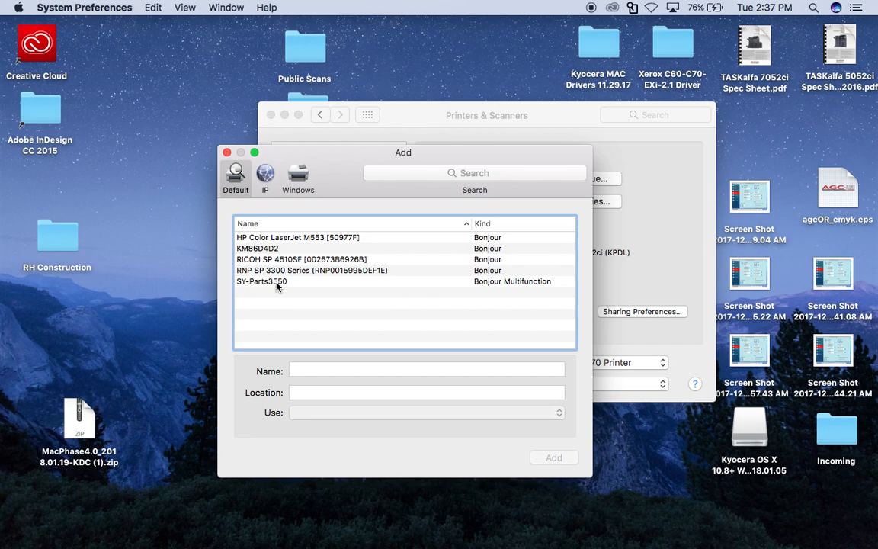
mouse_move(273, 204)
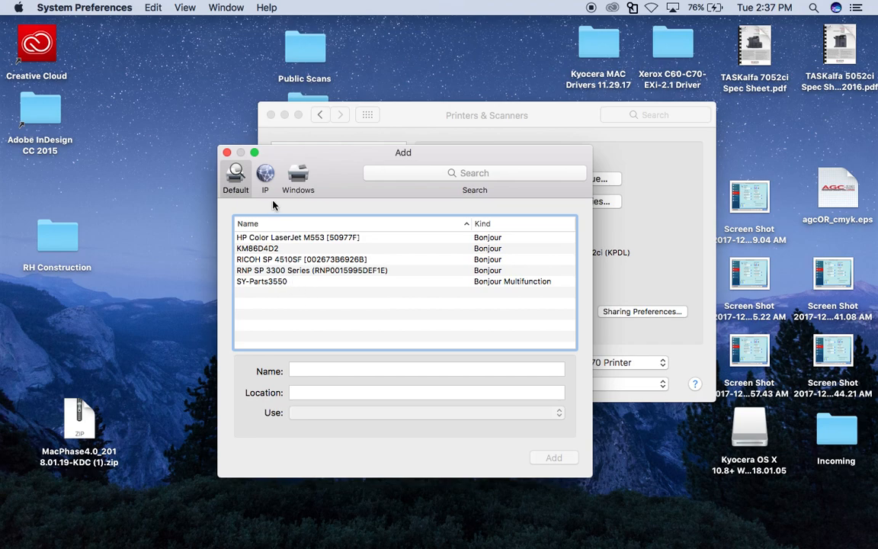
mouse_move(265, 178)
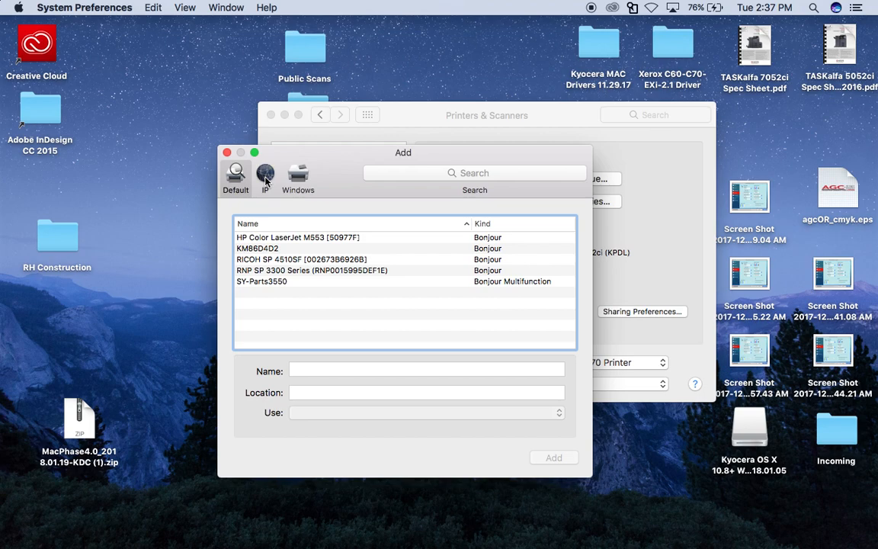
- Enter IP address 10.252.14.210, letting the Kyocera TASKalfa 6550ci (KPDL) driver be detected
left_click(264, 176)
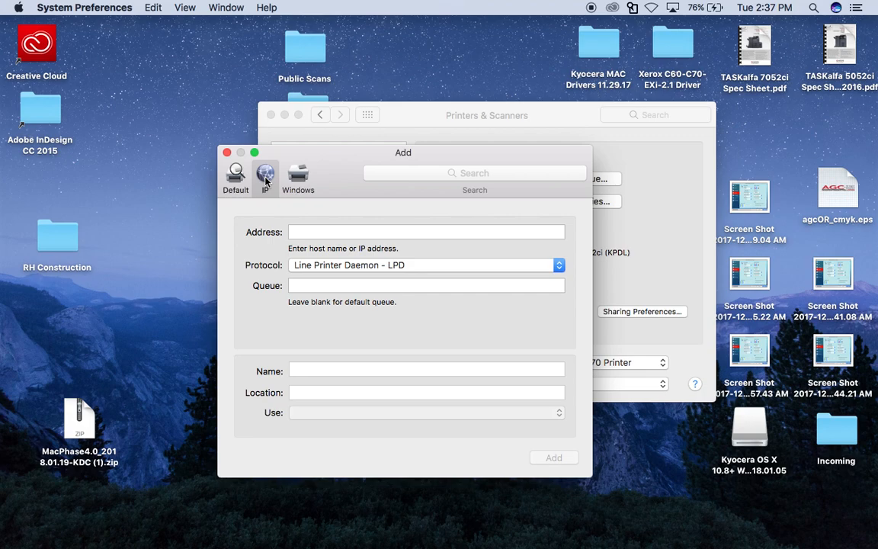
left_click(425, 232)
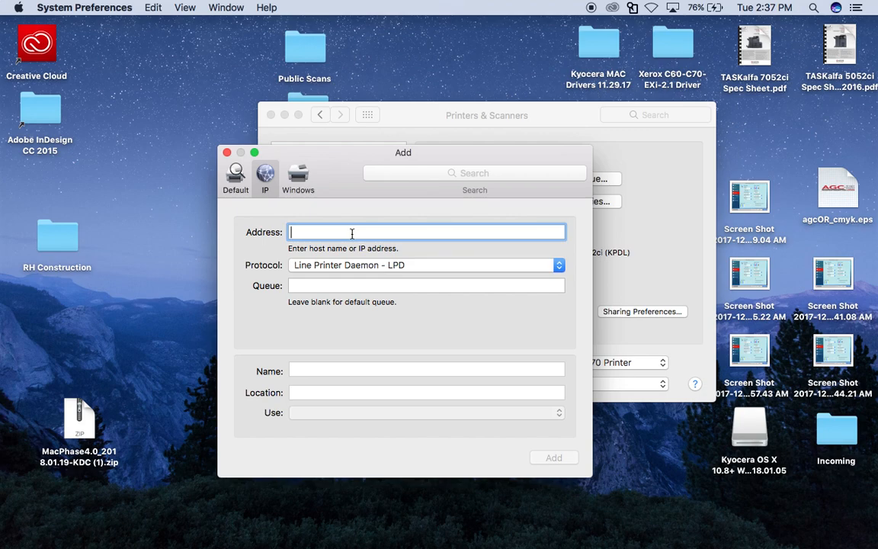
type("10.")
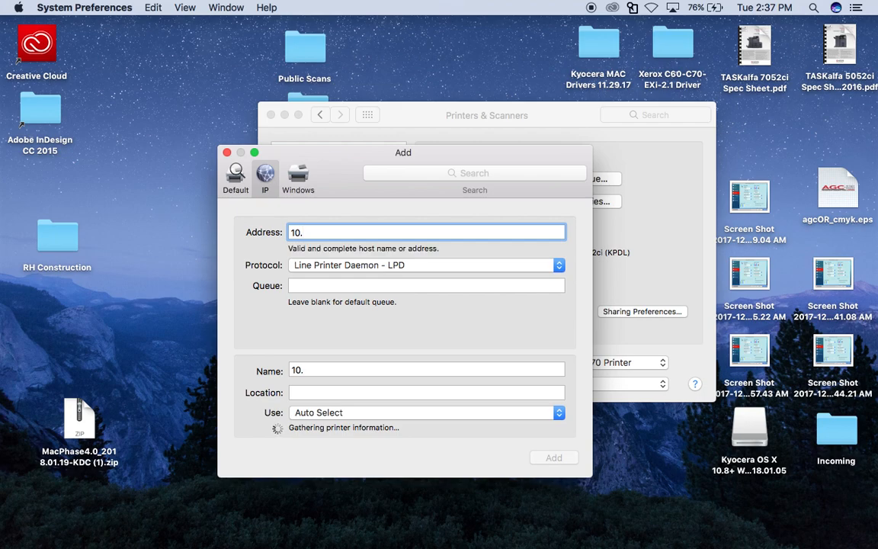
type("252.14.21")
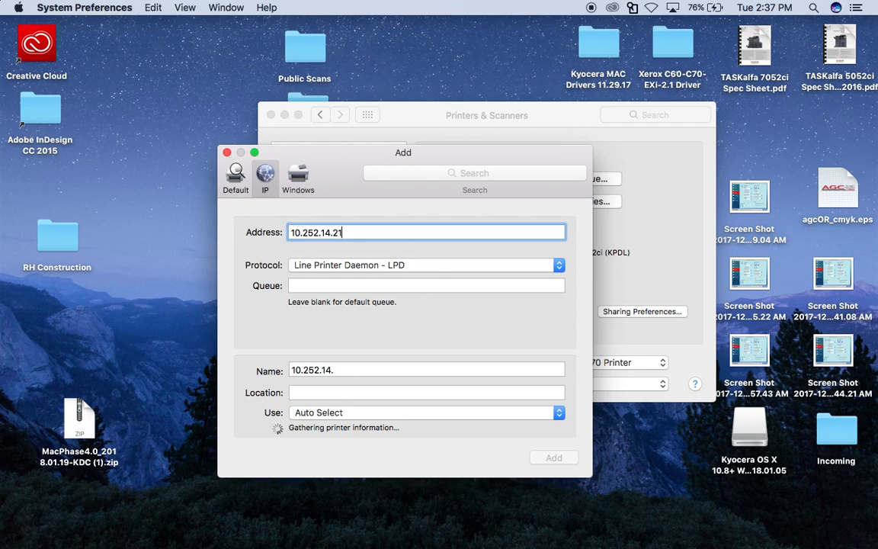
type("0")
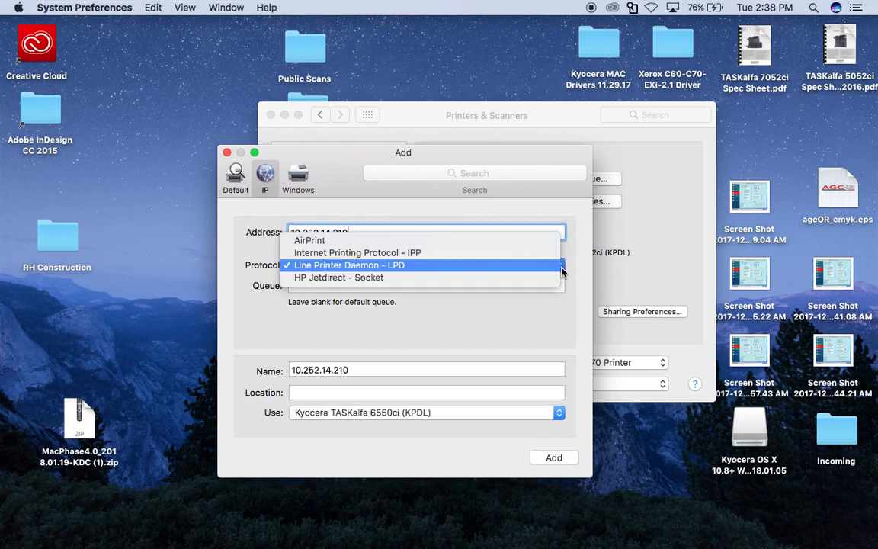
- Keep Line Printer Daemon - LPD as the protocol for the printer at 10.252.14.210
left_click(349, 264)
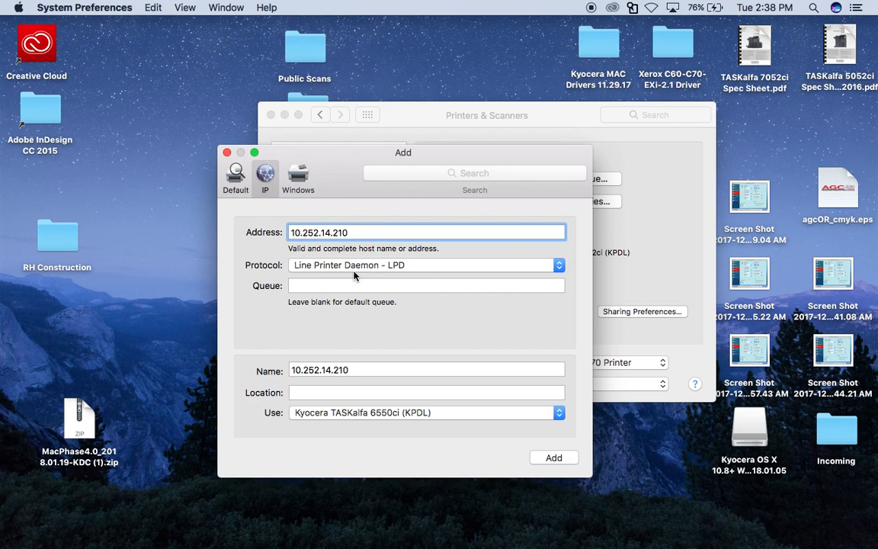
mouse_move(356, 369)
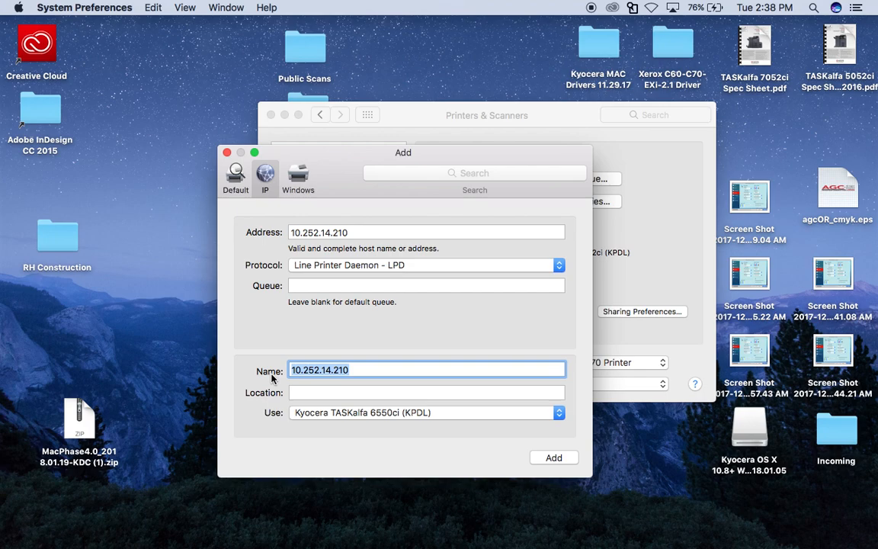
mouse_move(303, 431)
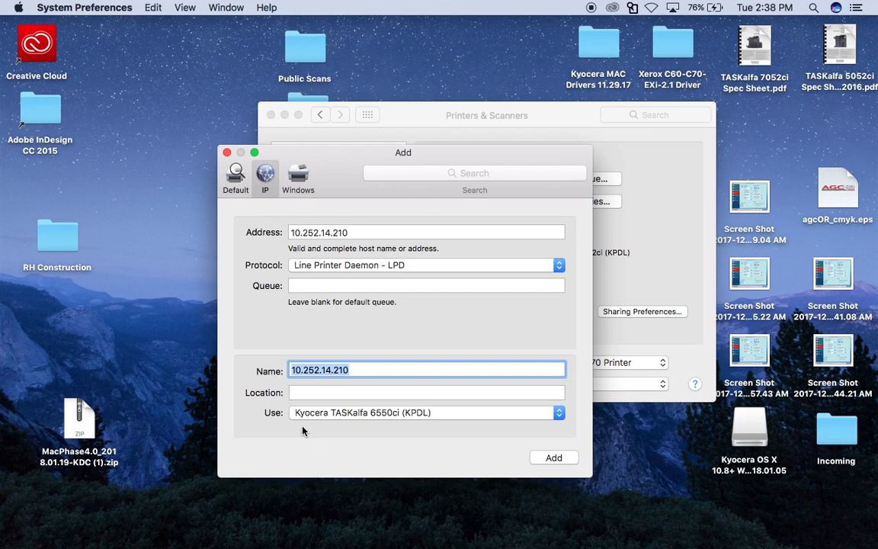
mouse_move(282, 420)
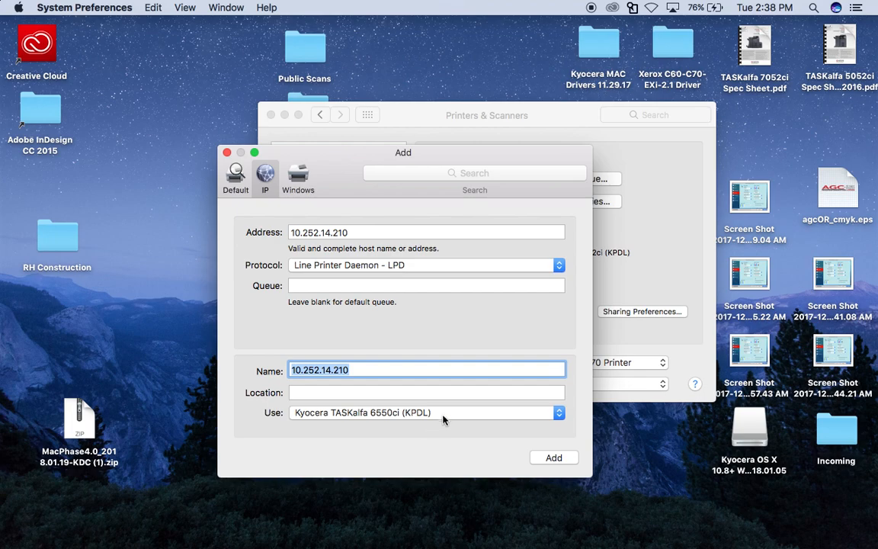
mouse_move(396, 379)
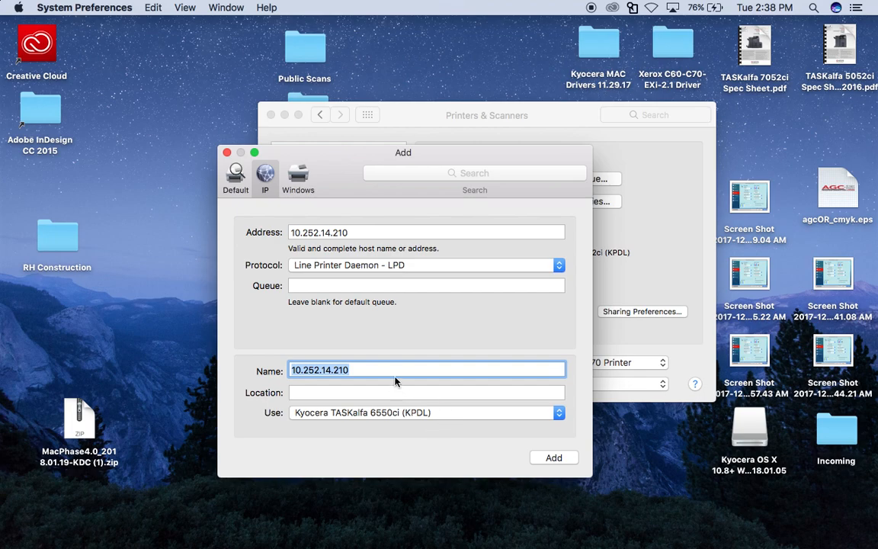
- Type 'Color Printer' as the new printer's name in place of its IP address
type("C")
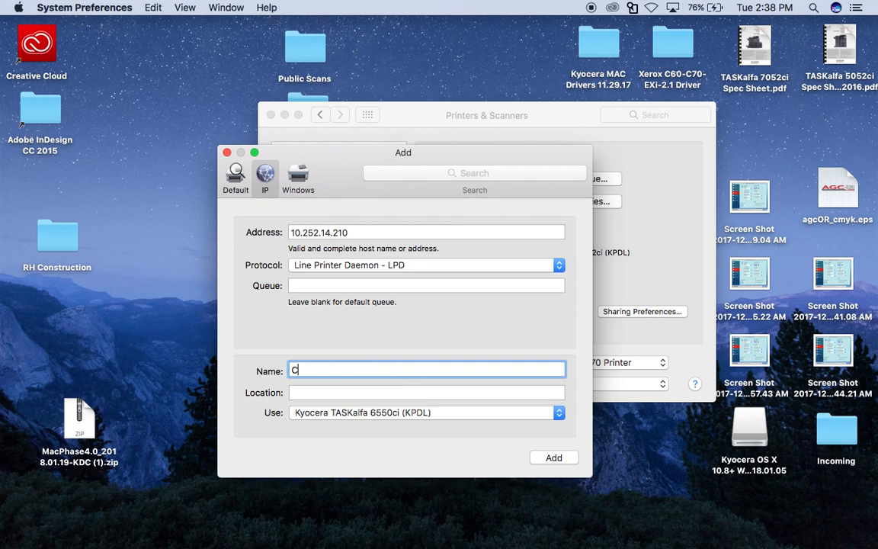
type("olow")
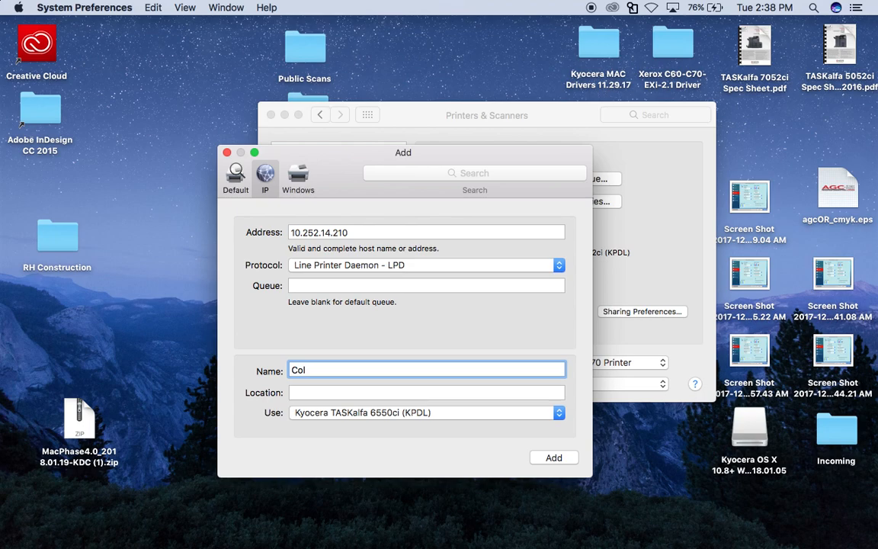
type("or Printer")
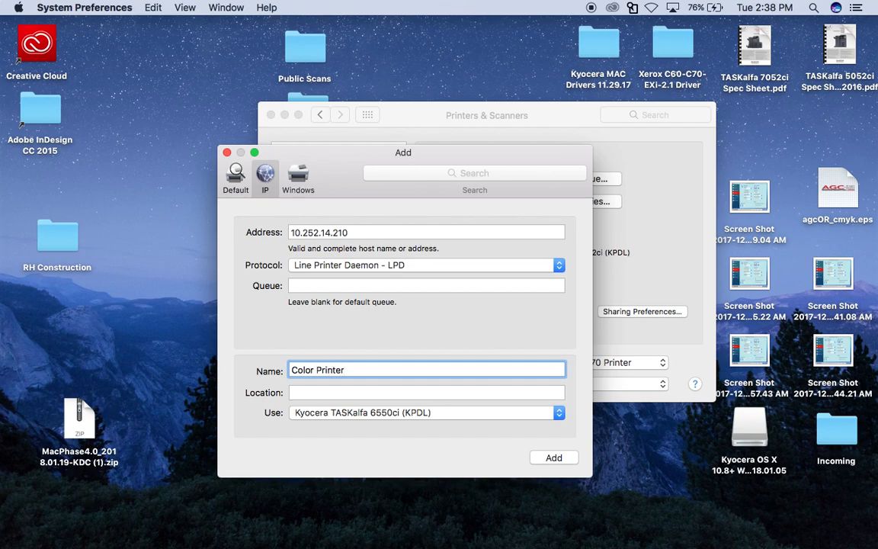
- Add the Color Printer with the chosen address, protocol and driver
left_click(553, 457)
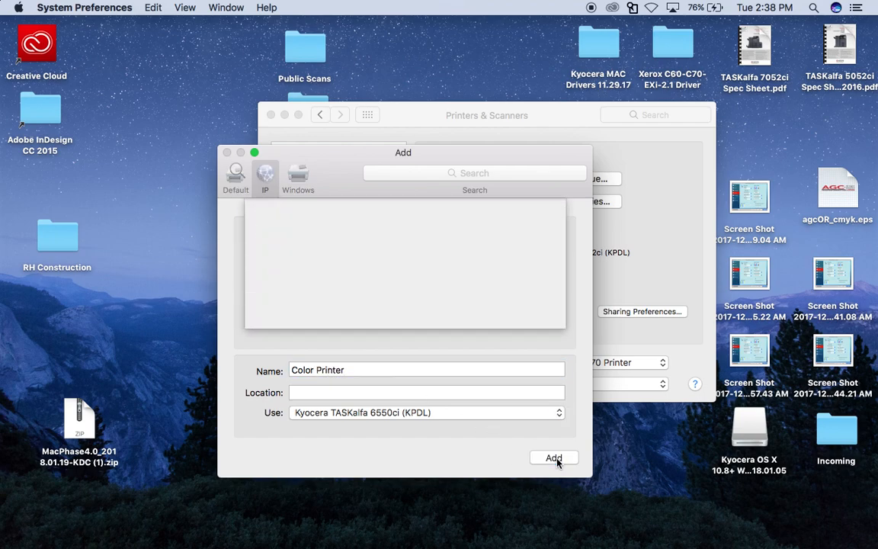
left_click(554, 457)
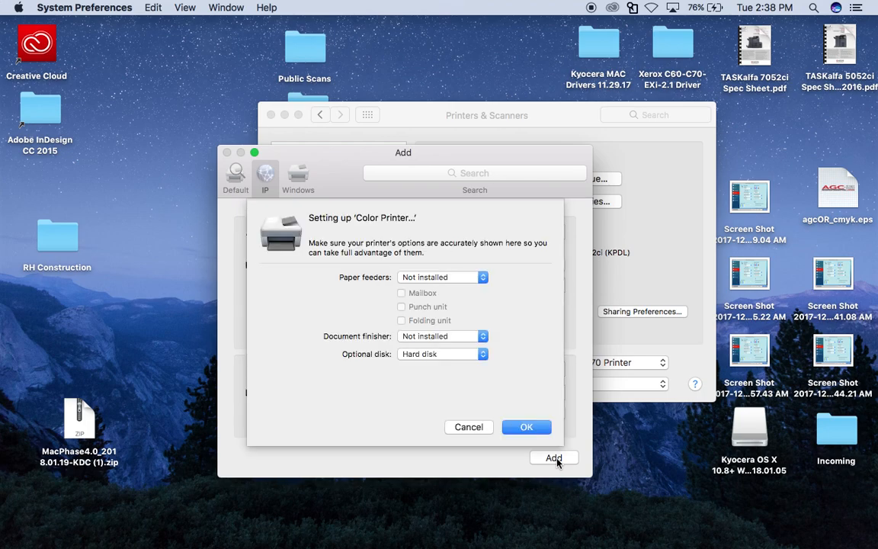
mouse_move(445, 305)
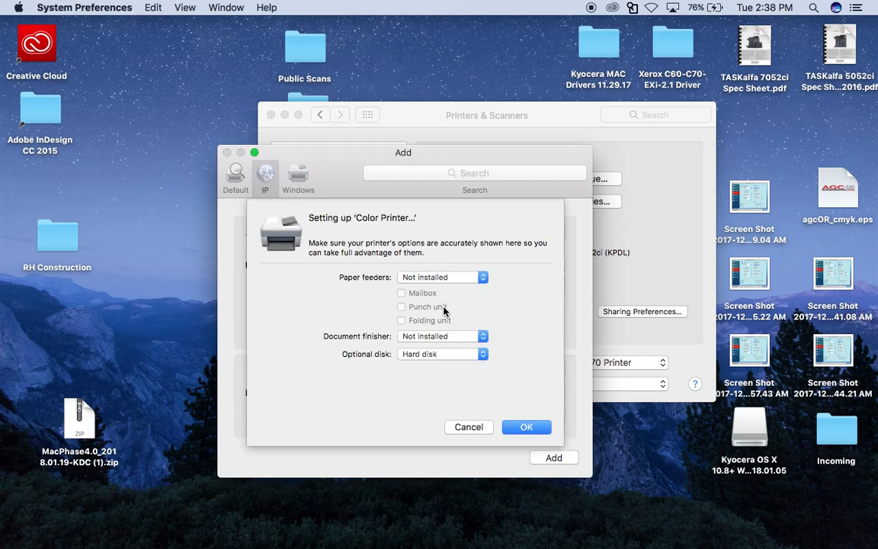
mouse_move(494, 287)
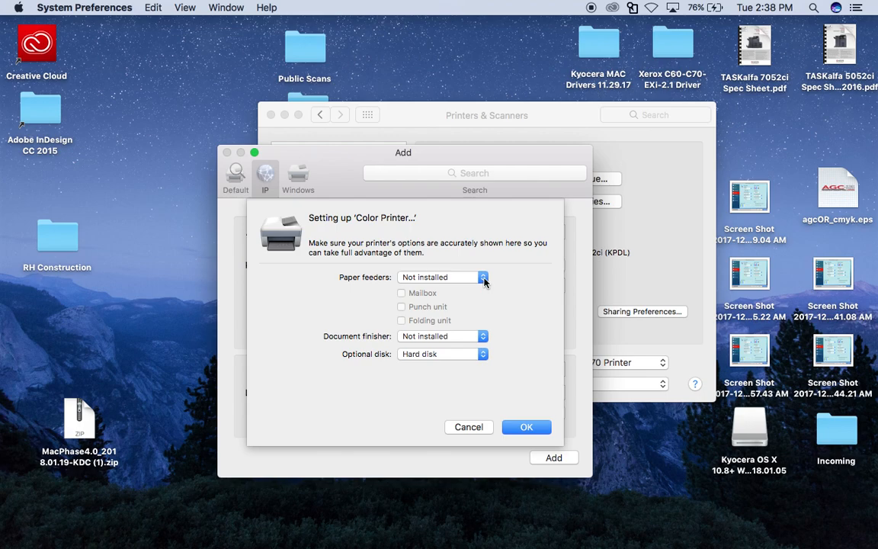
- Set Document finisher to the 4000-sheet finisher and confirm the installed options
left_click(482, 277)
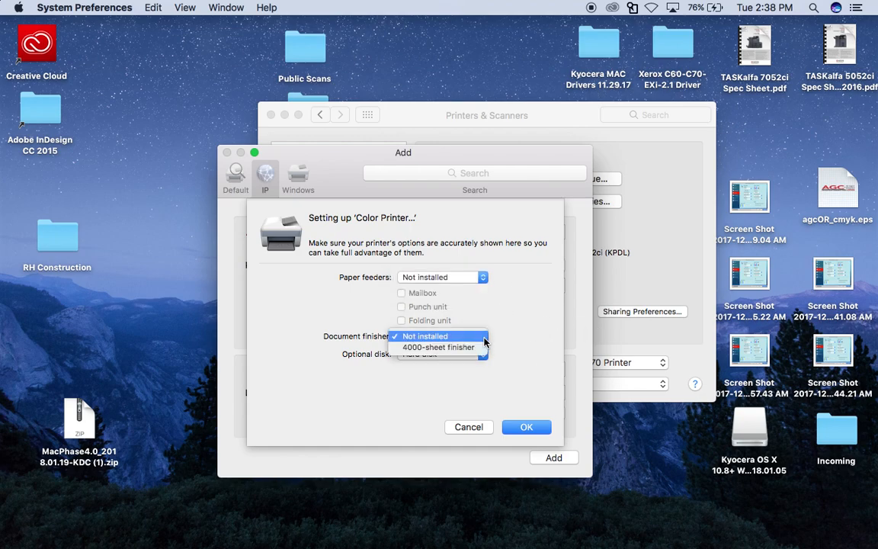
left_click(438, 347)
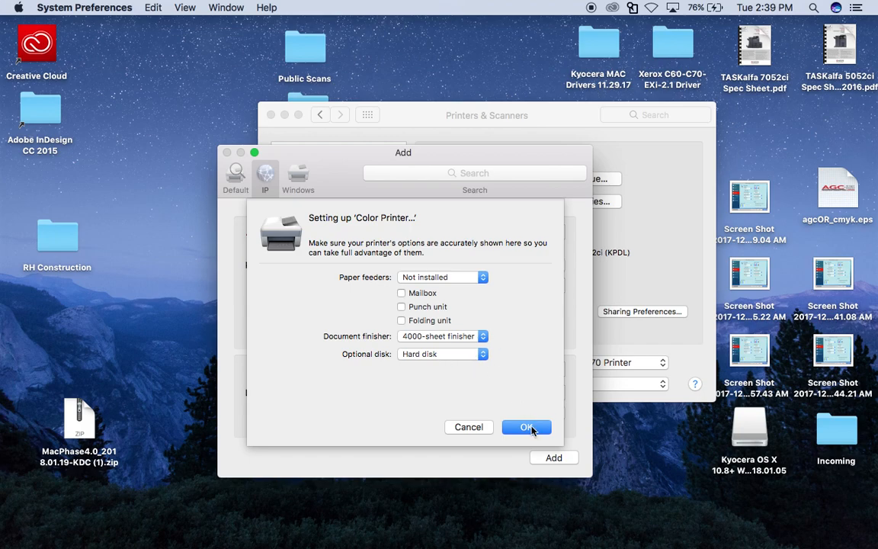
left_click(527, 427)
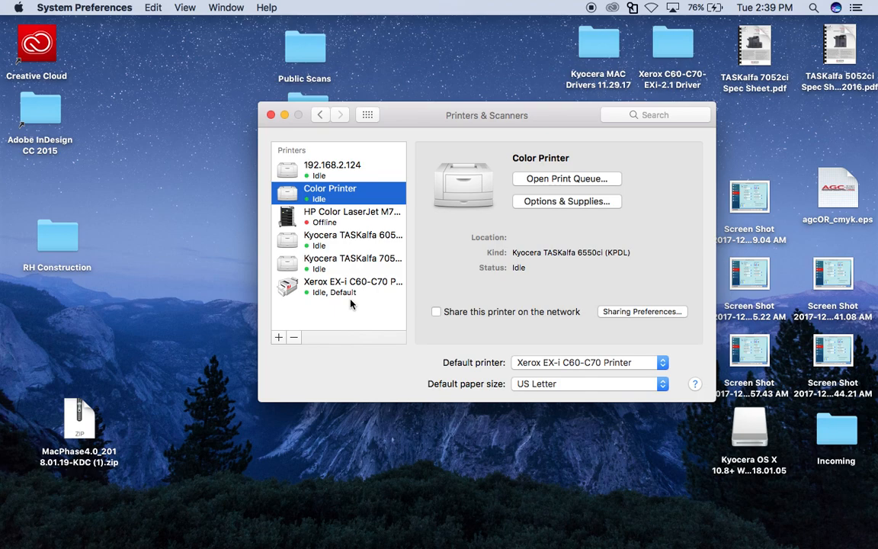
mouse_move(480, 465)
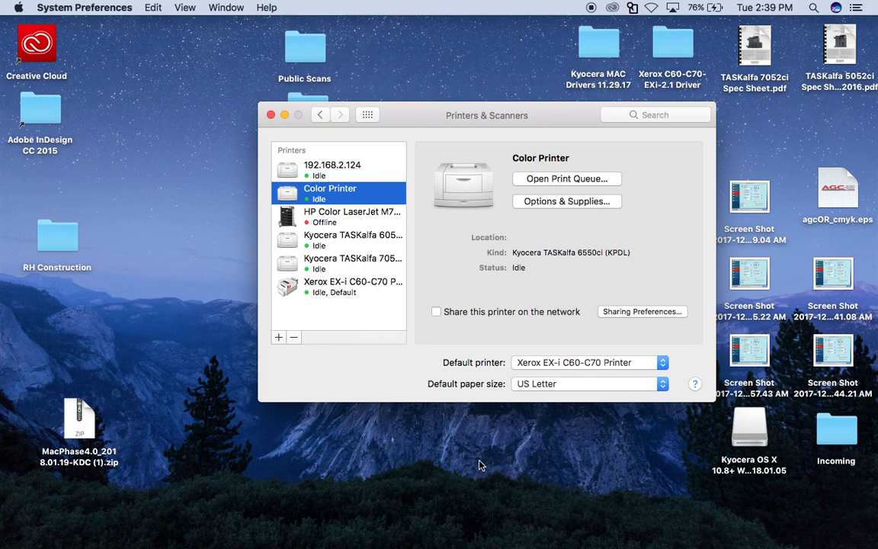
mouse_move(748, 201)
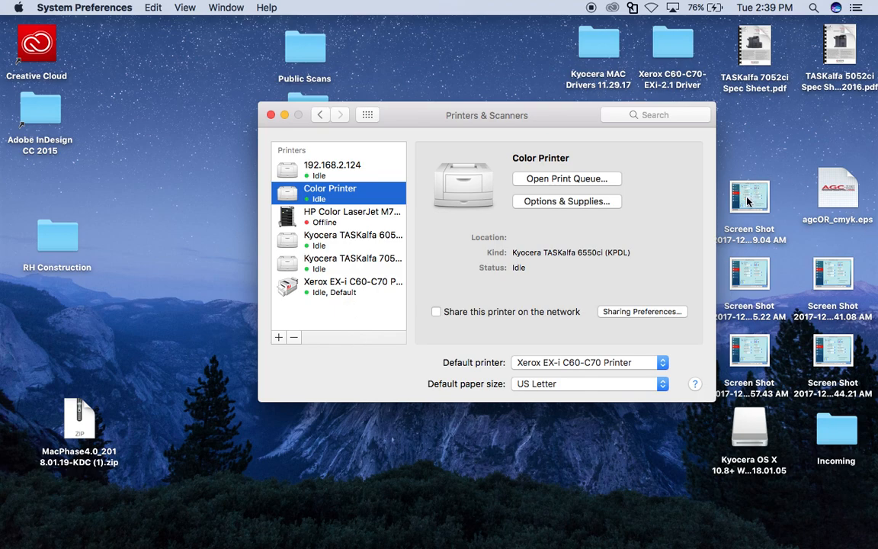
- Select the screenshot file on the desktop after reviewing the idle Color Printer entry
left_click(749, 196)
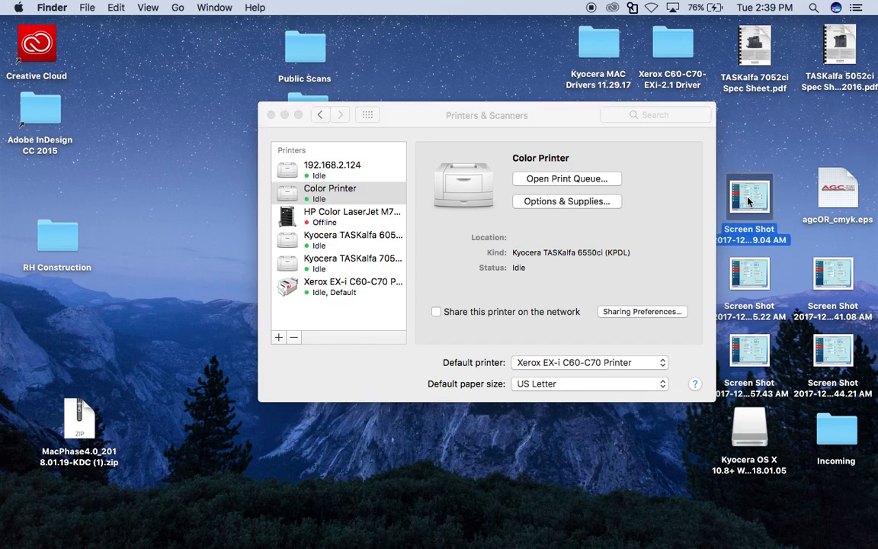
- Open Screen Shot 2017-12-05 at 10.49.04 AM in Preview to print it
double_click(748, 199)
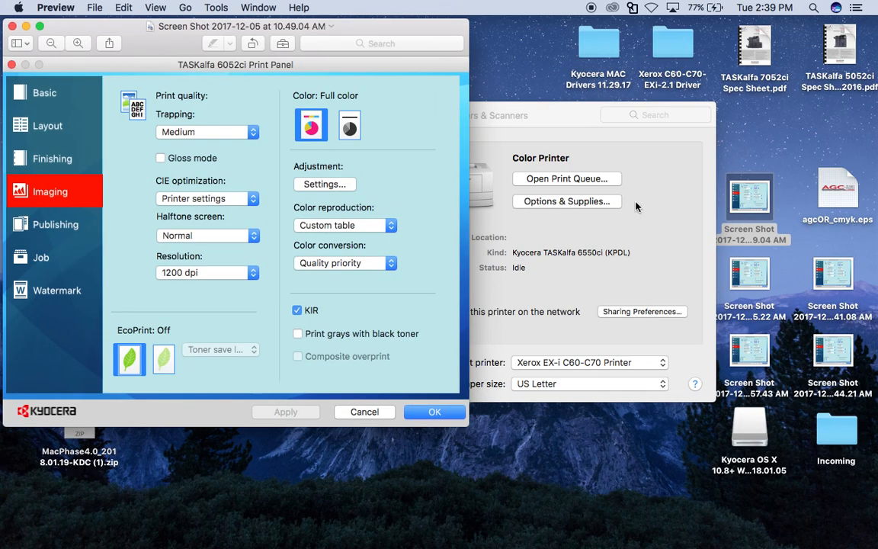
mouse_move(113, 7)
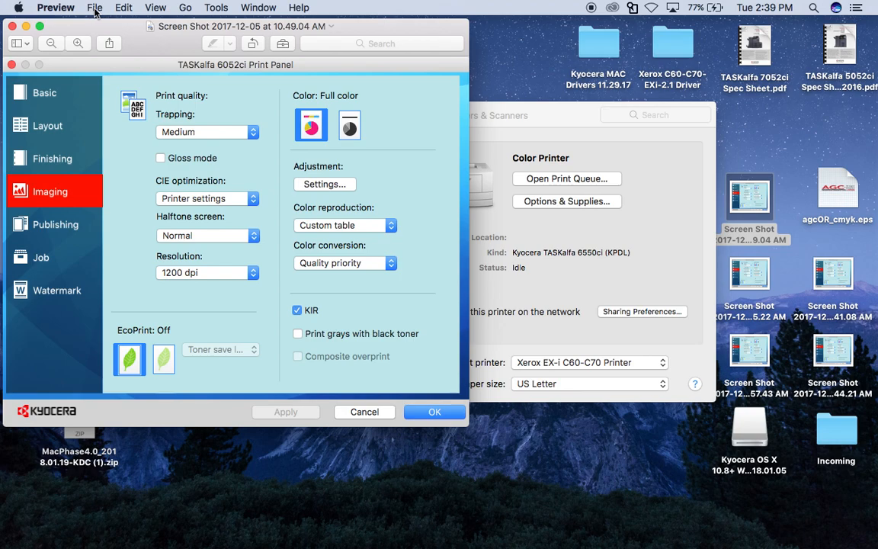
left_click(98, 7)
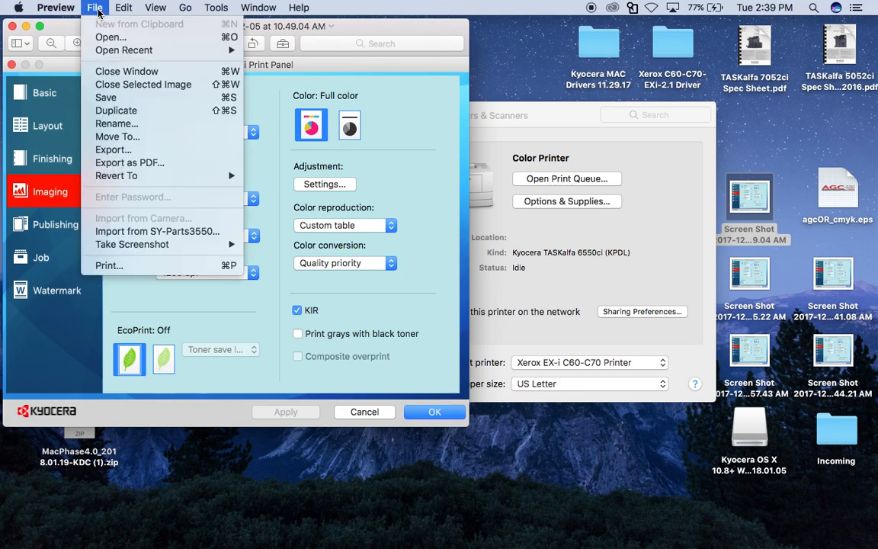
mouse_move(124, 207)
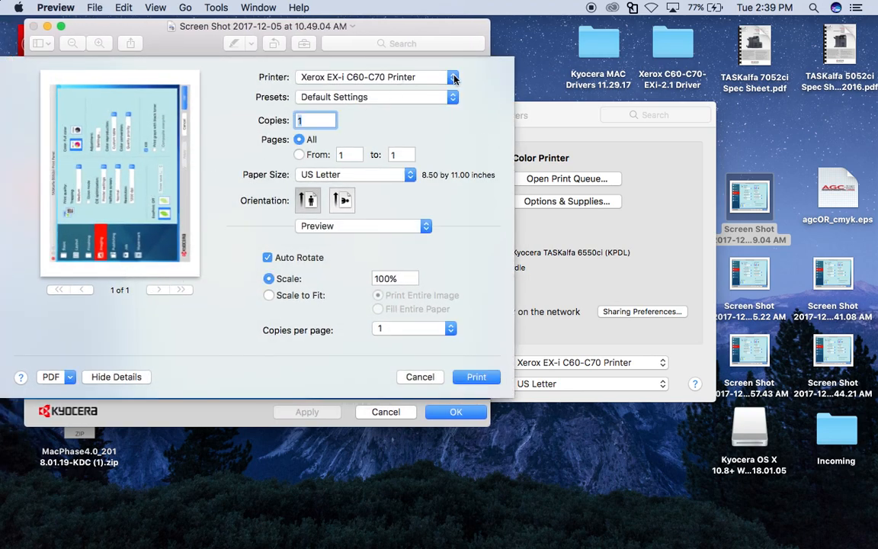
- Choose Color Printer in the print dialog, leaving the option sections unchanged
left_click(455, 77)
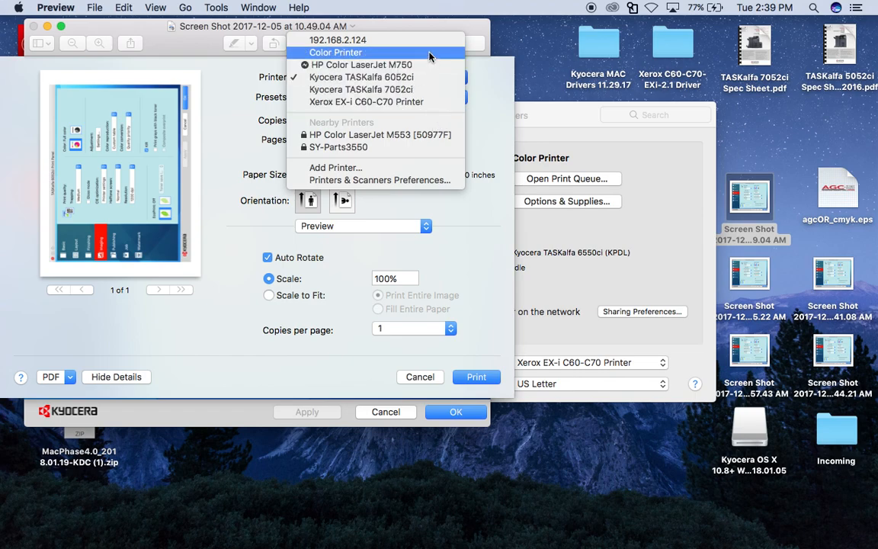
left_click(335, 51)
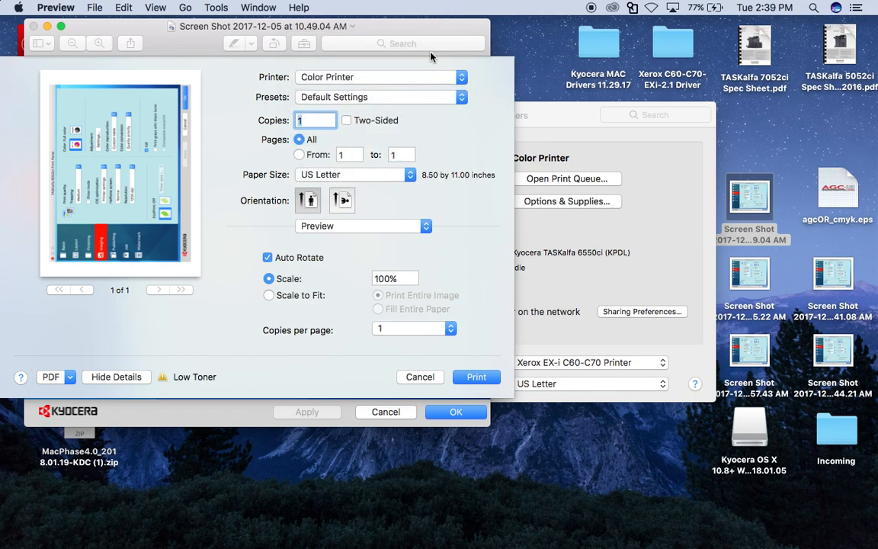
mouse_move(411, 367)
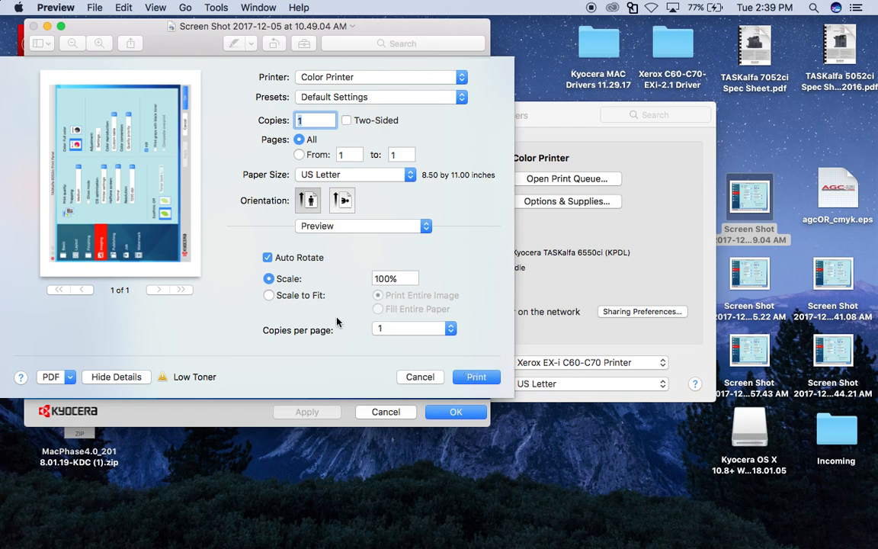
mouse_move(377, 205)
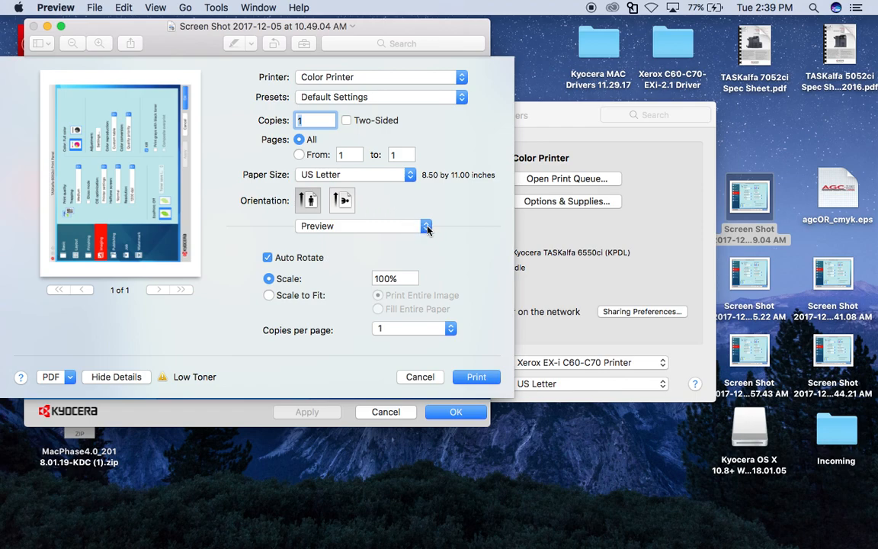
left_click(427, 226)
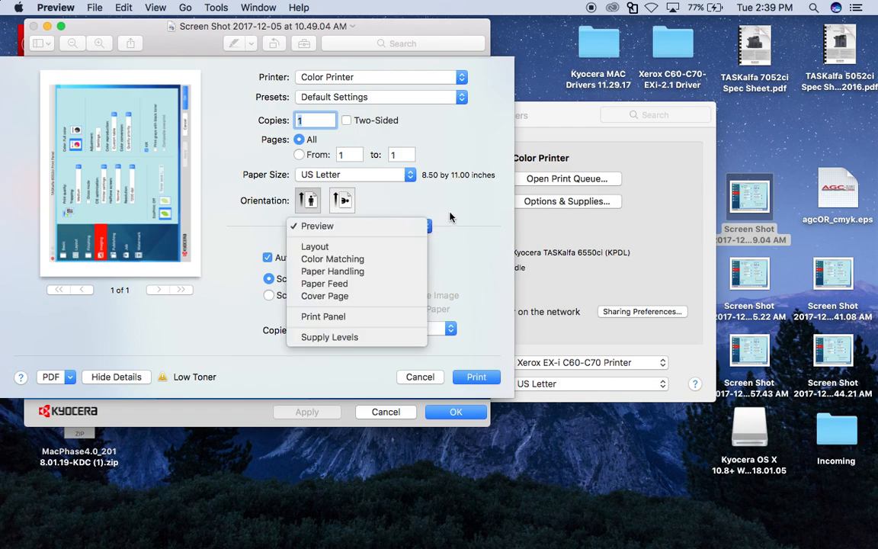
left_click(315, 226)
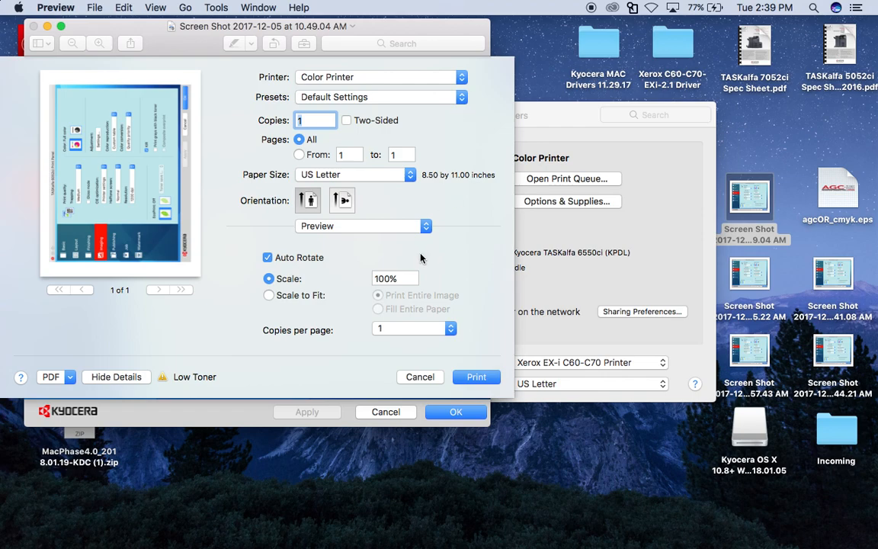
mouse_move(354, 372)
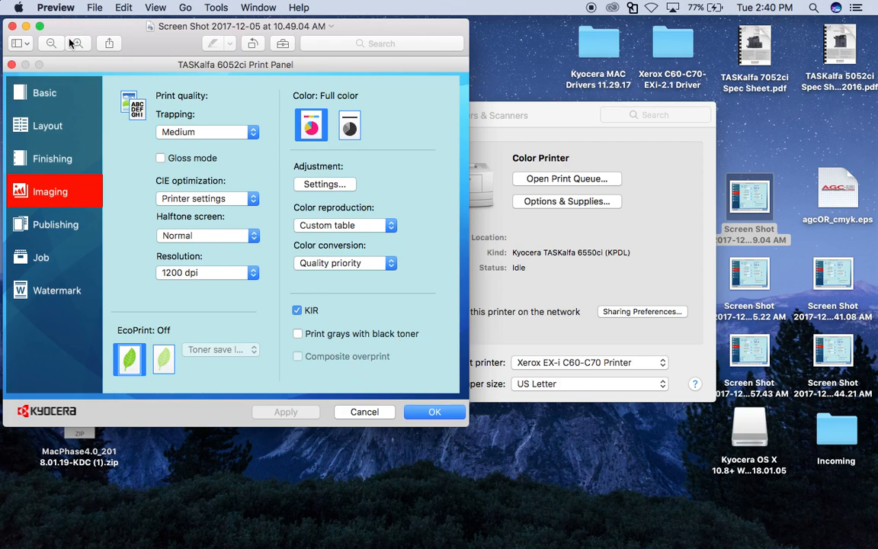
mouse_move(74, 42)
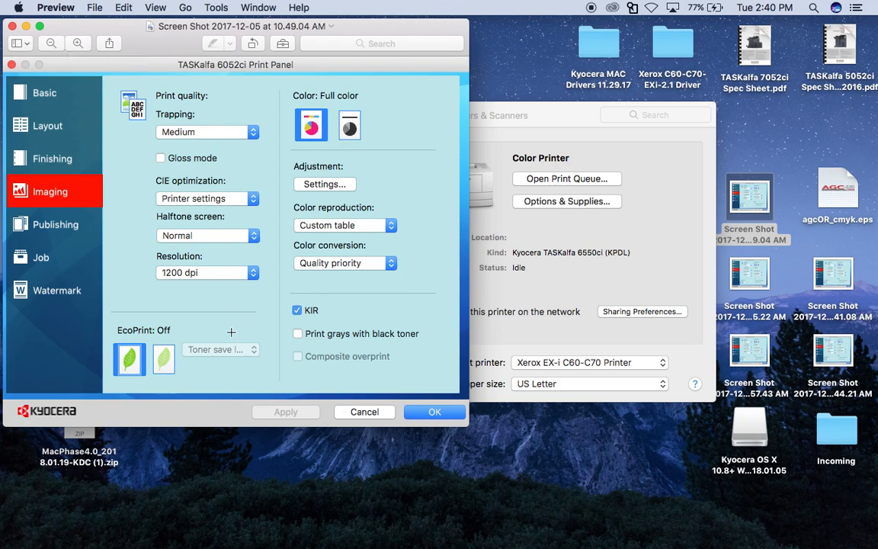
mouse_move(359, 429)
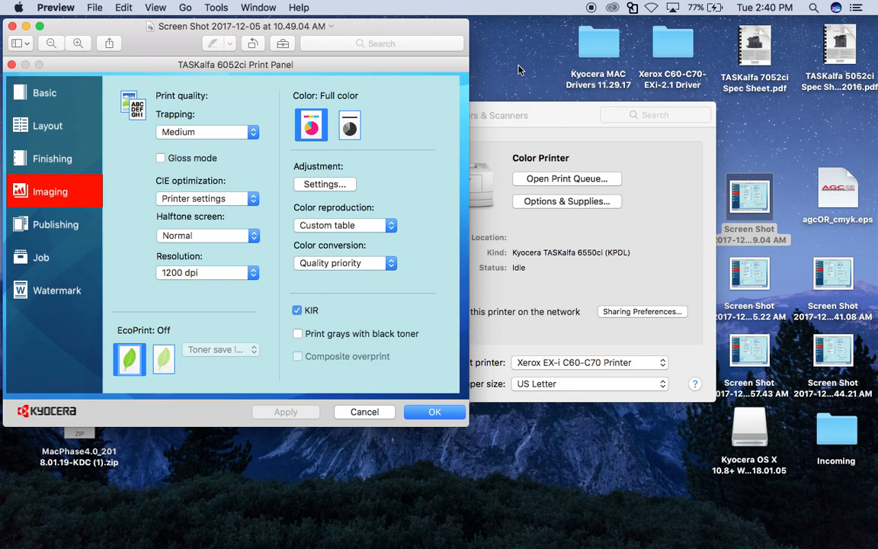
mouse_move(529, 34)
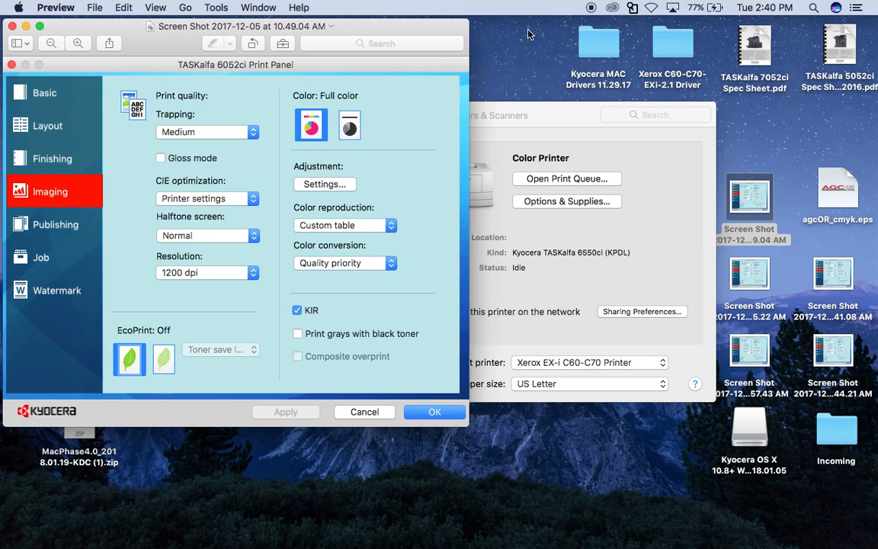
mouse_move(533, 36)
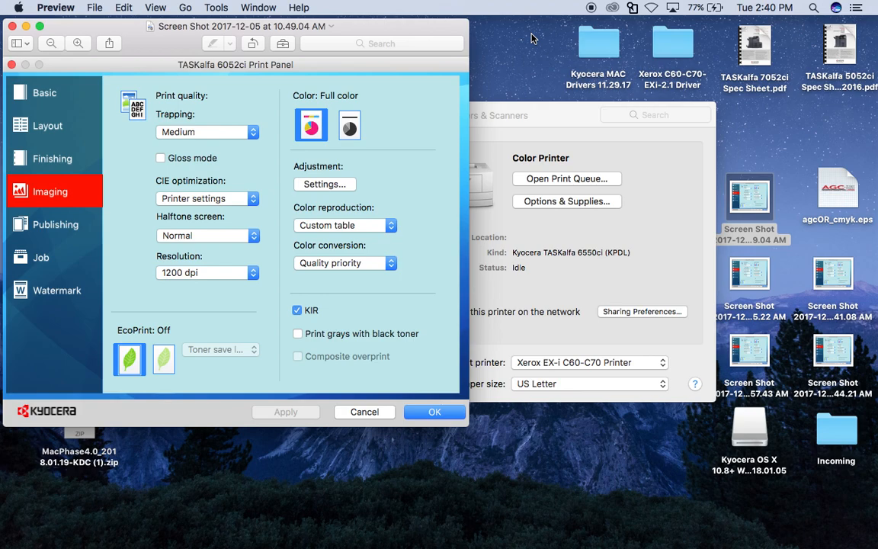
mouse_move(589, 12)
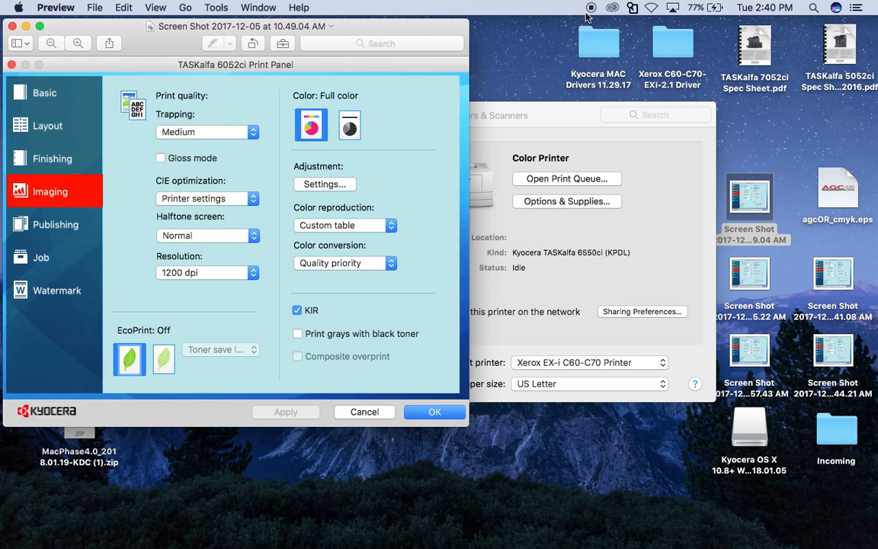